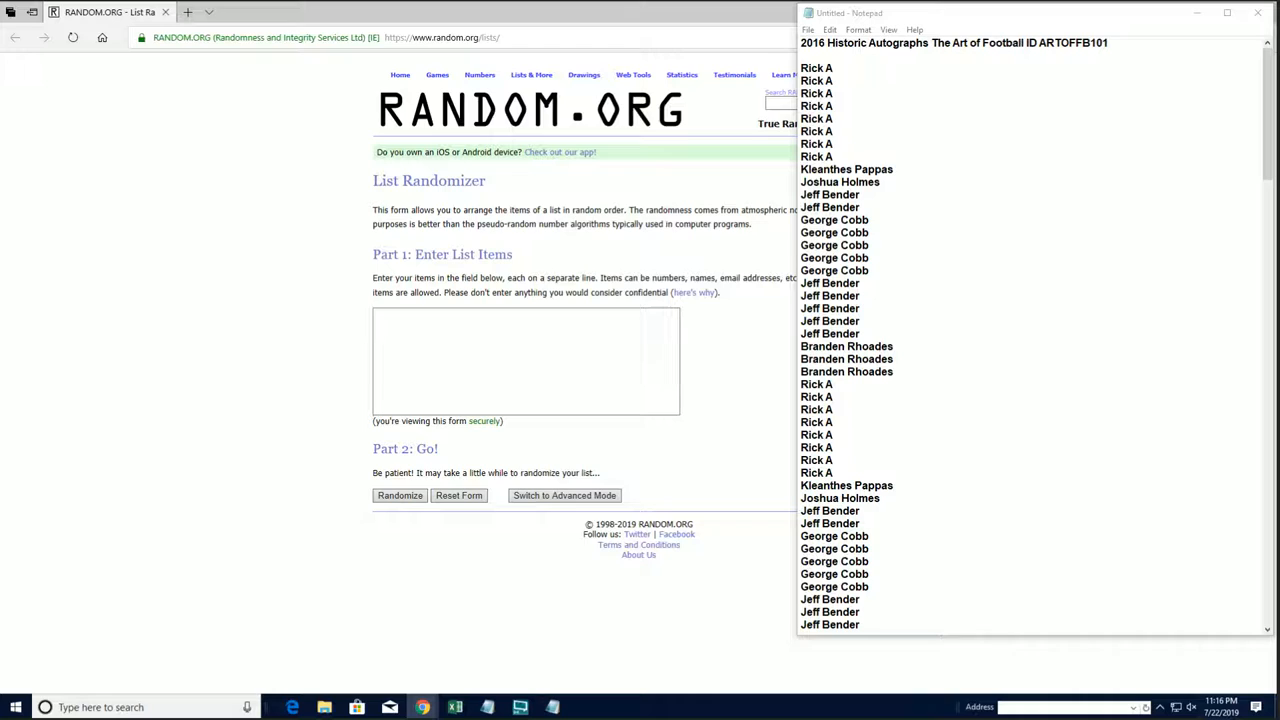
mouse_move(484, 592)
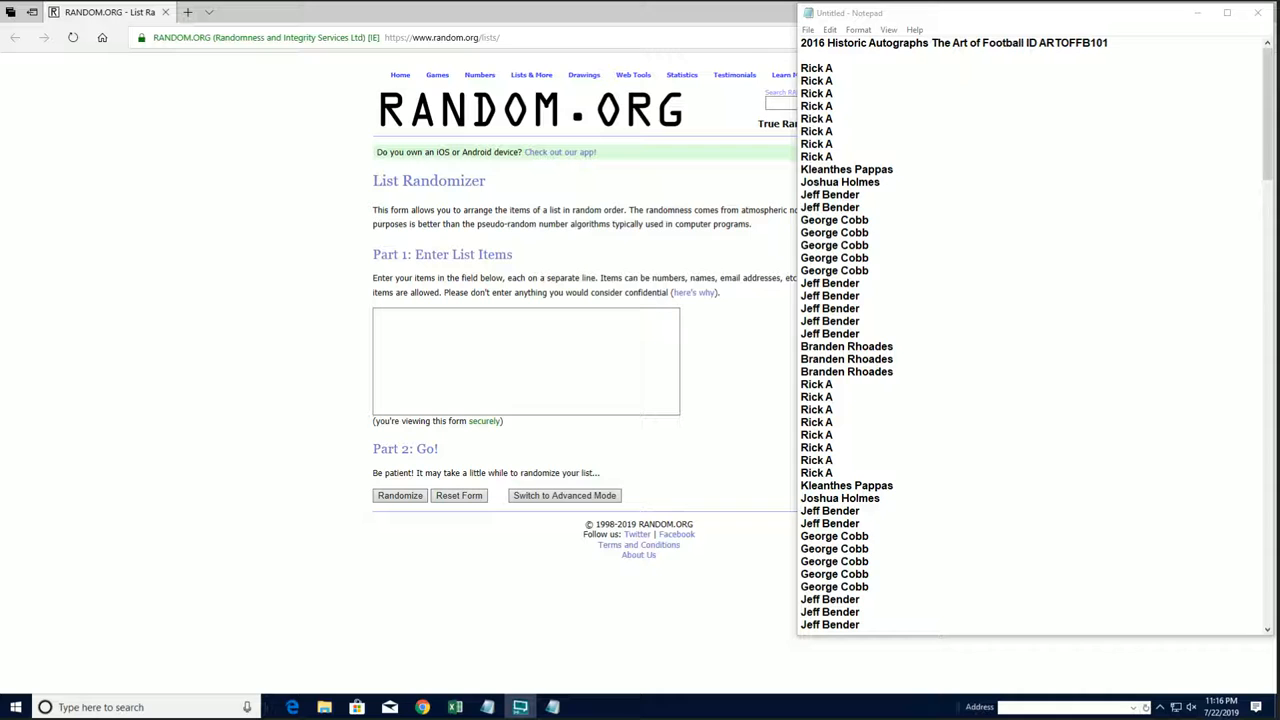
- Scroll the Notepad list to reach the owner names under the 2016 Historic Autographs title
scroll(down, 3)
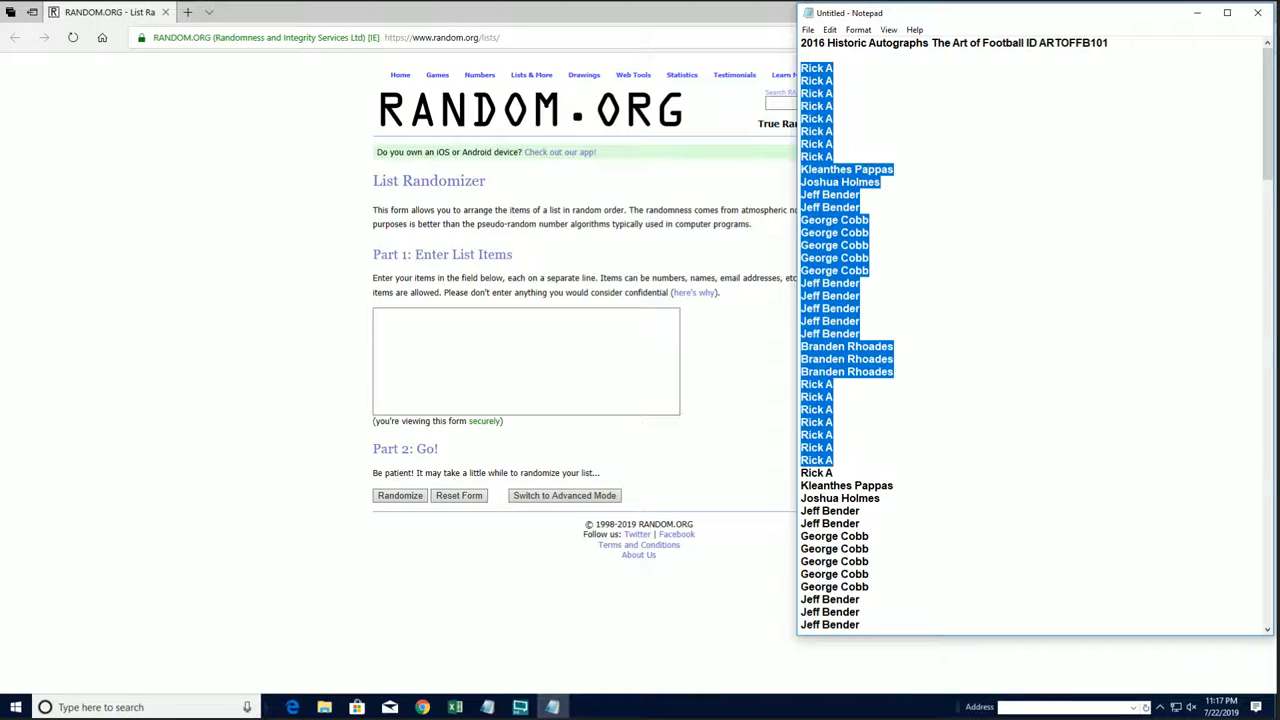
scroll(down, 3)
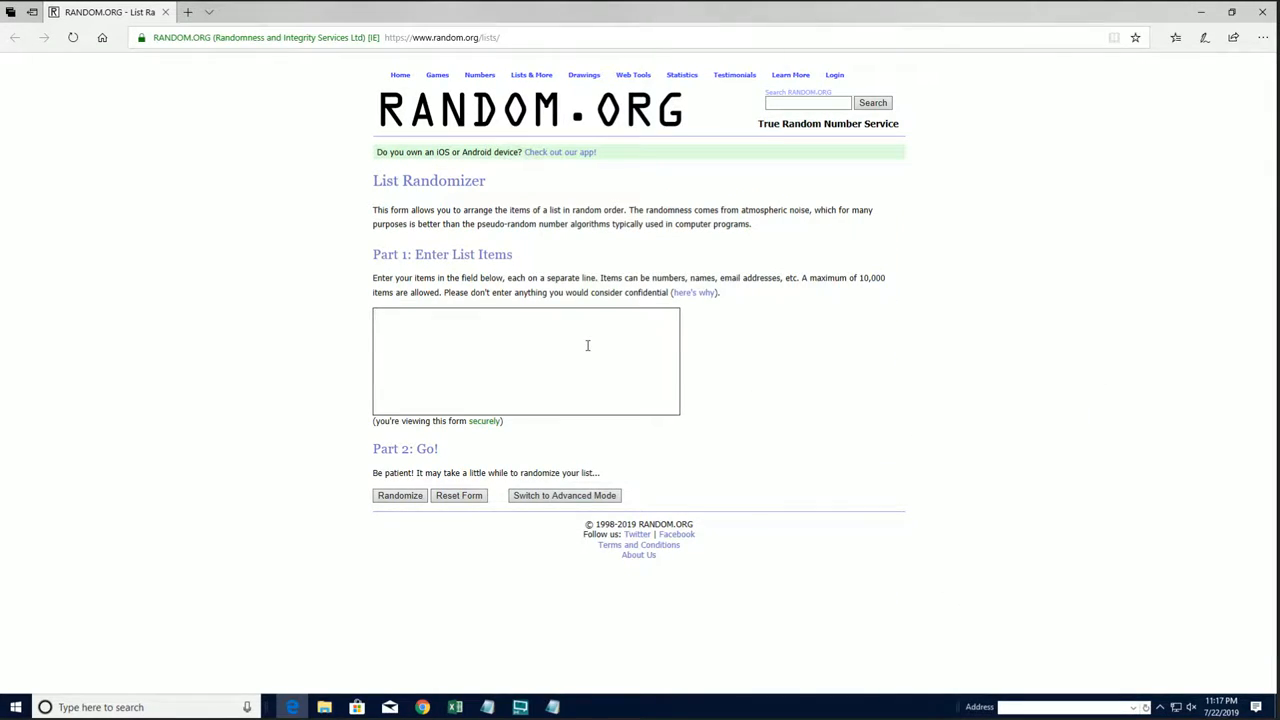
text(George Cobb)
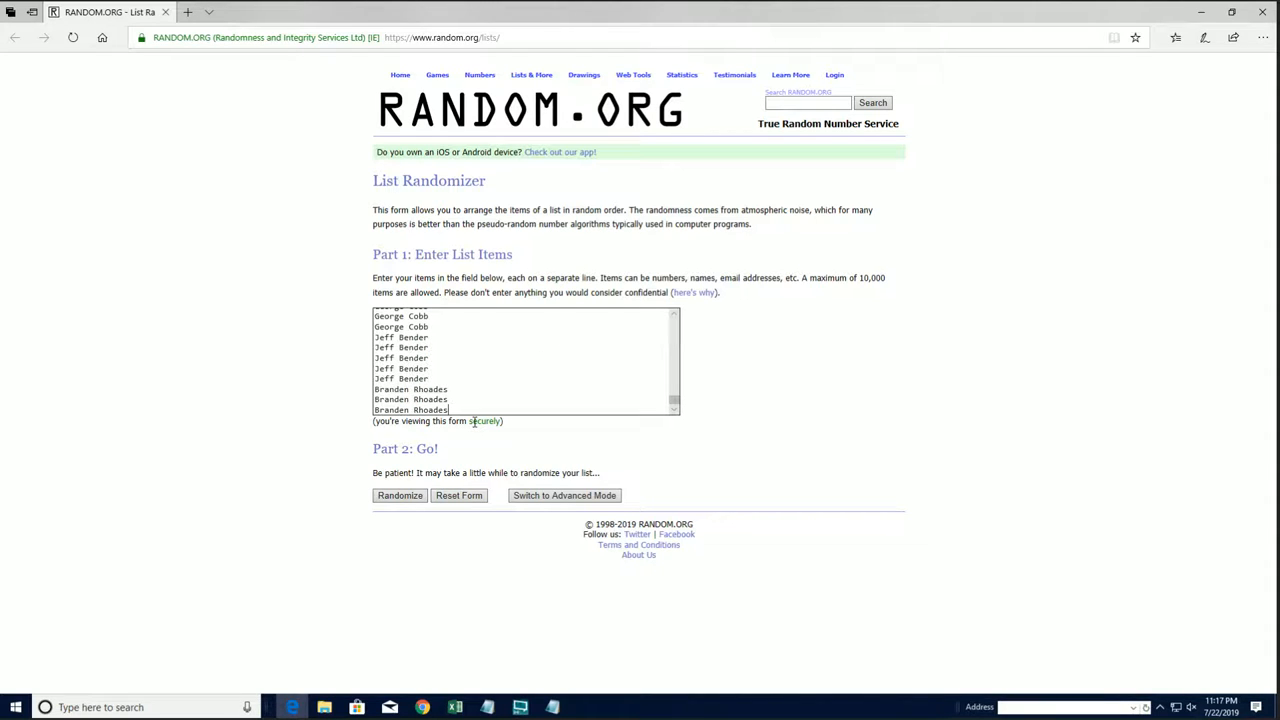
click(399, 495)
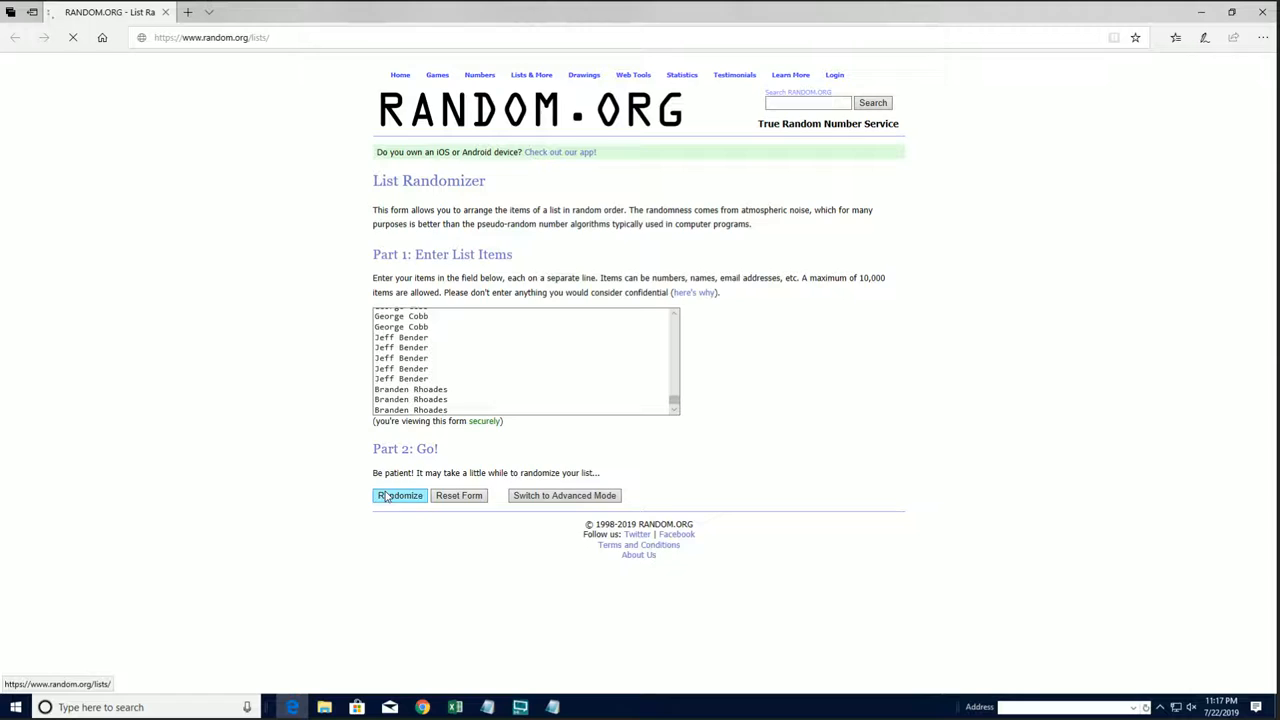
click(399, 495)
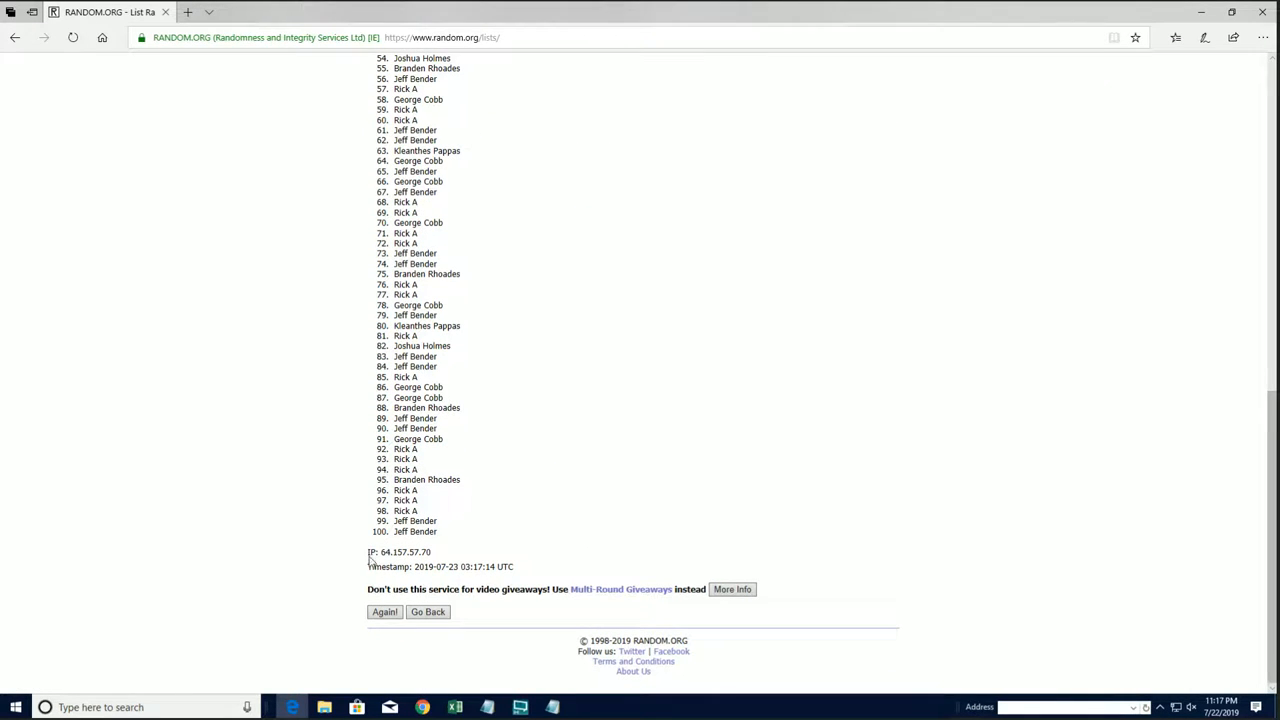
click(384, 611)
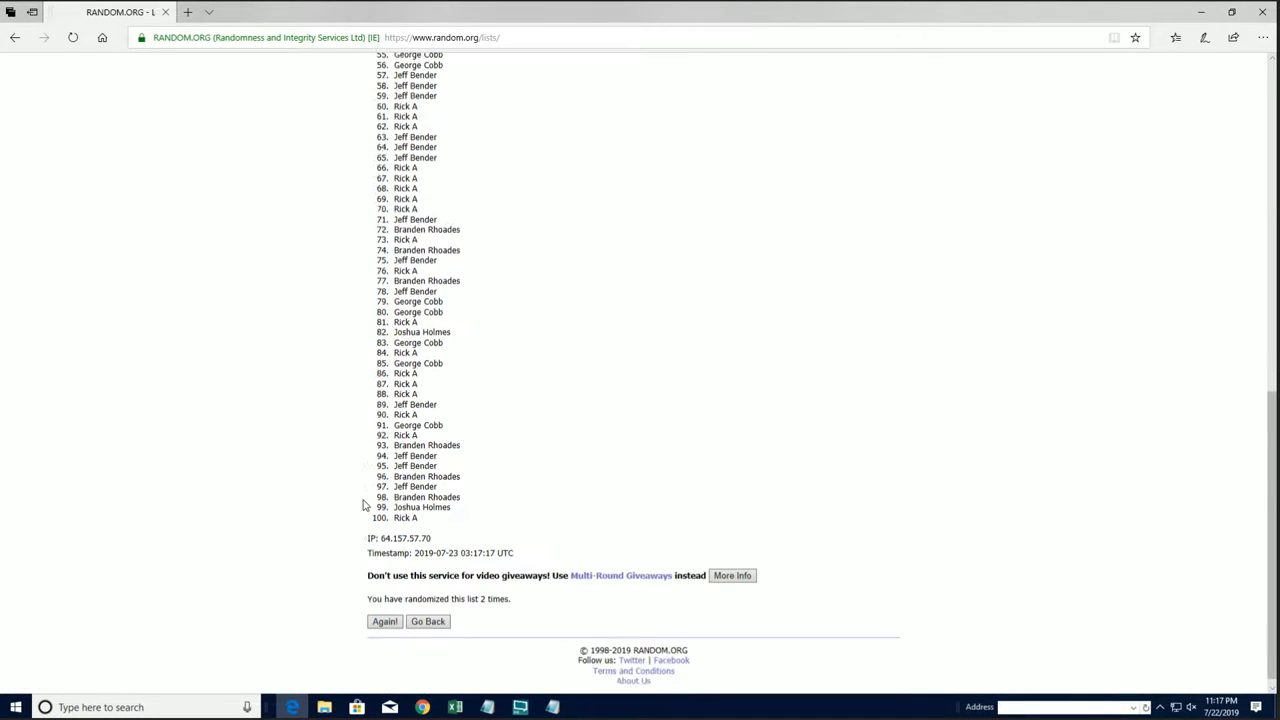
click(384, 621)
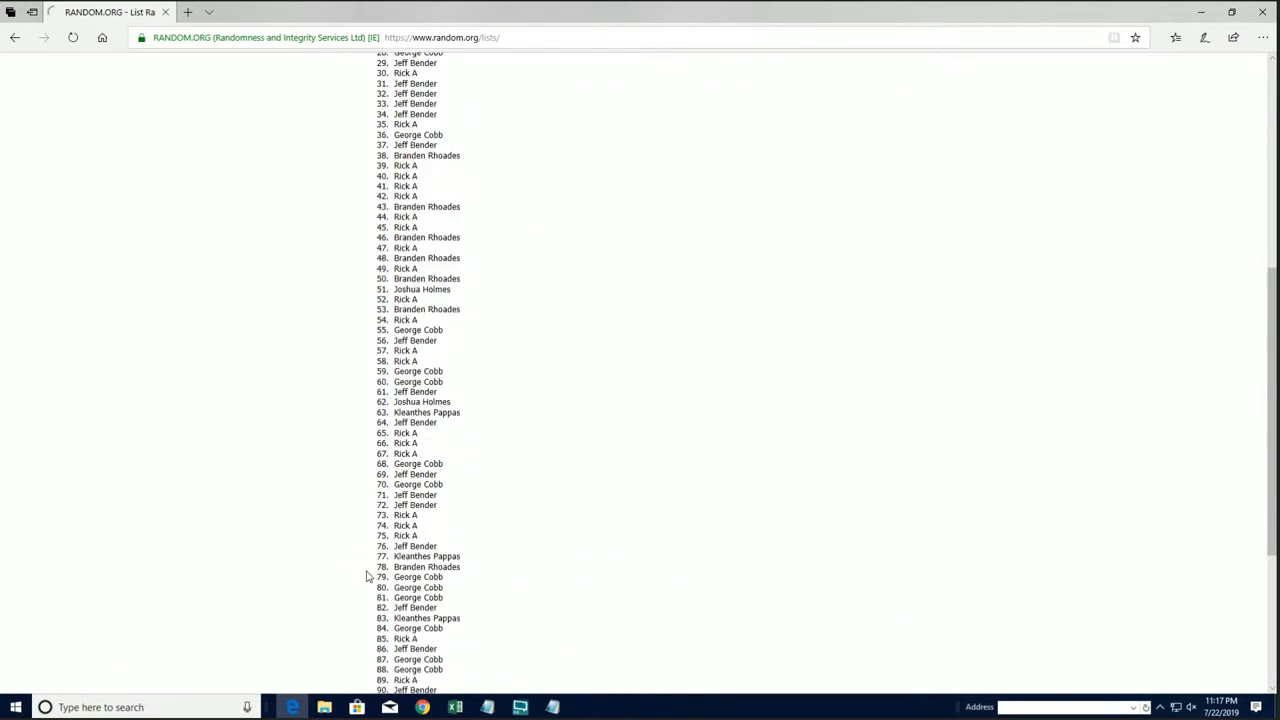
scroll(down, 3)
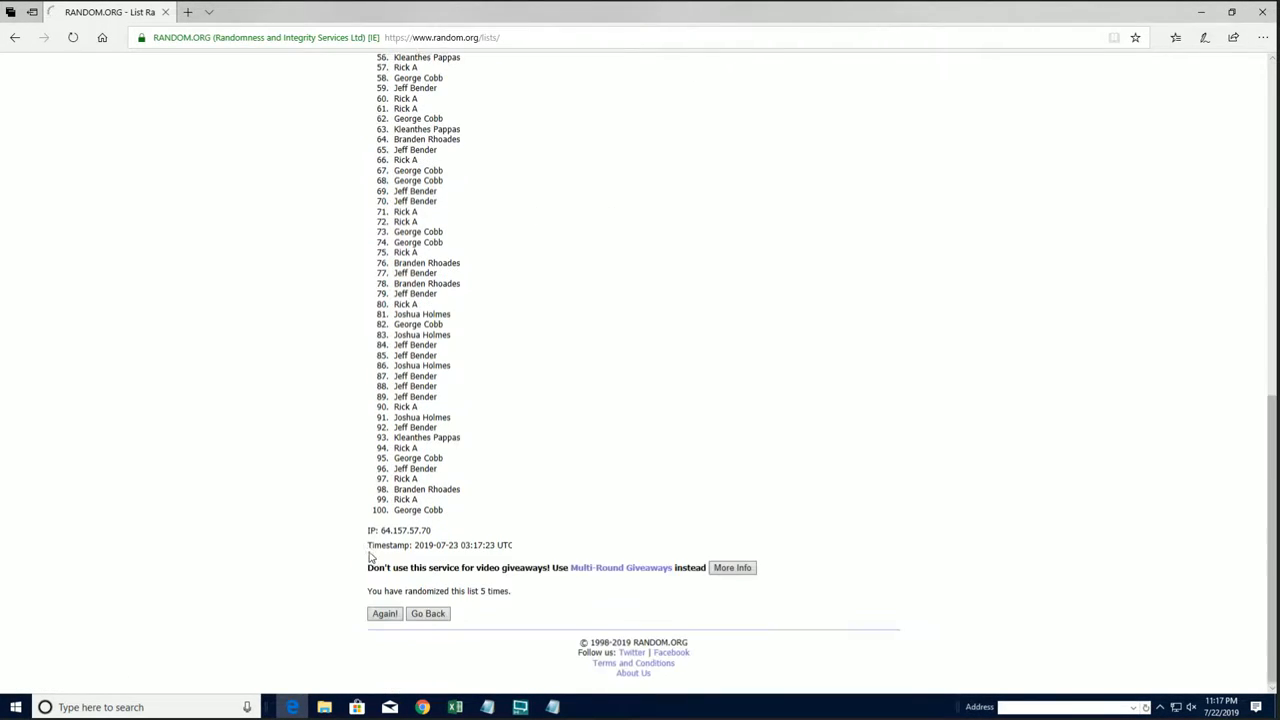
click(384, 613)
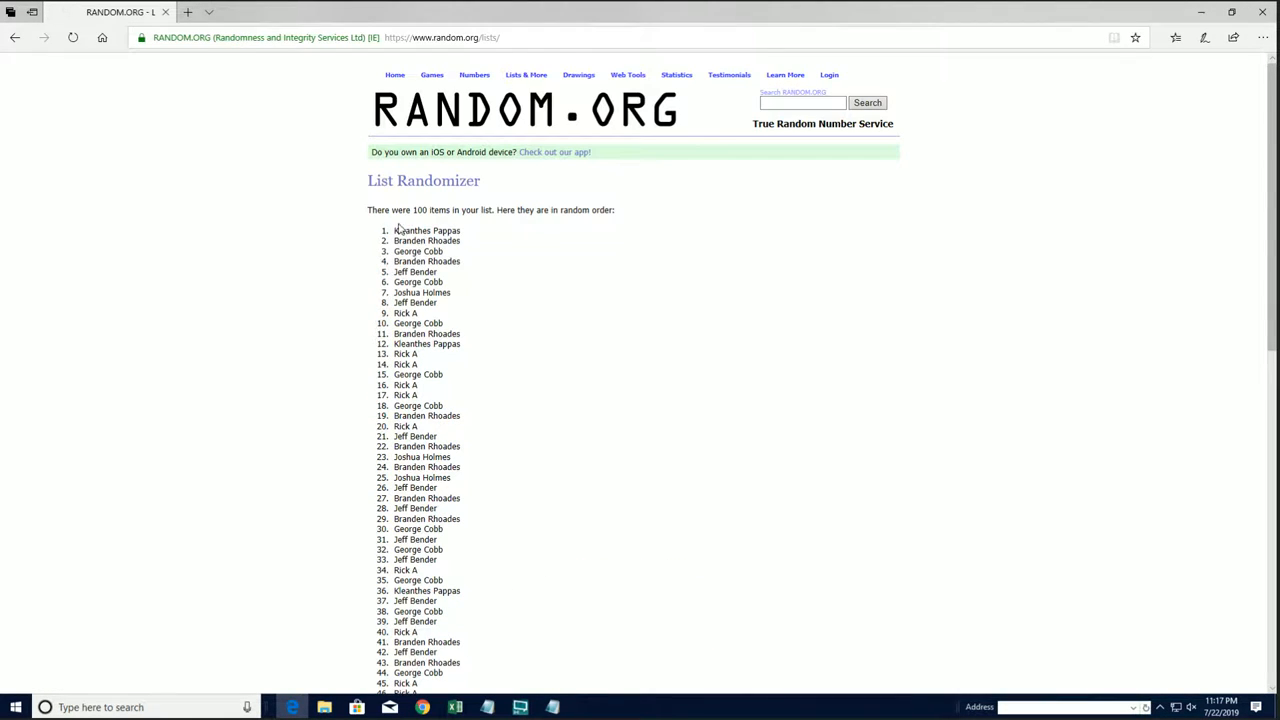
scroll(down, 3)
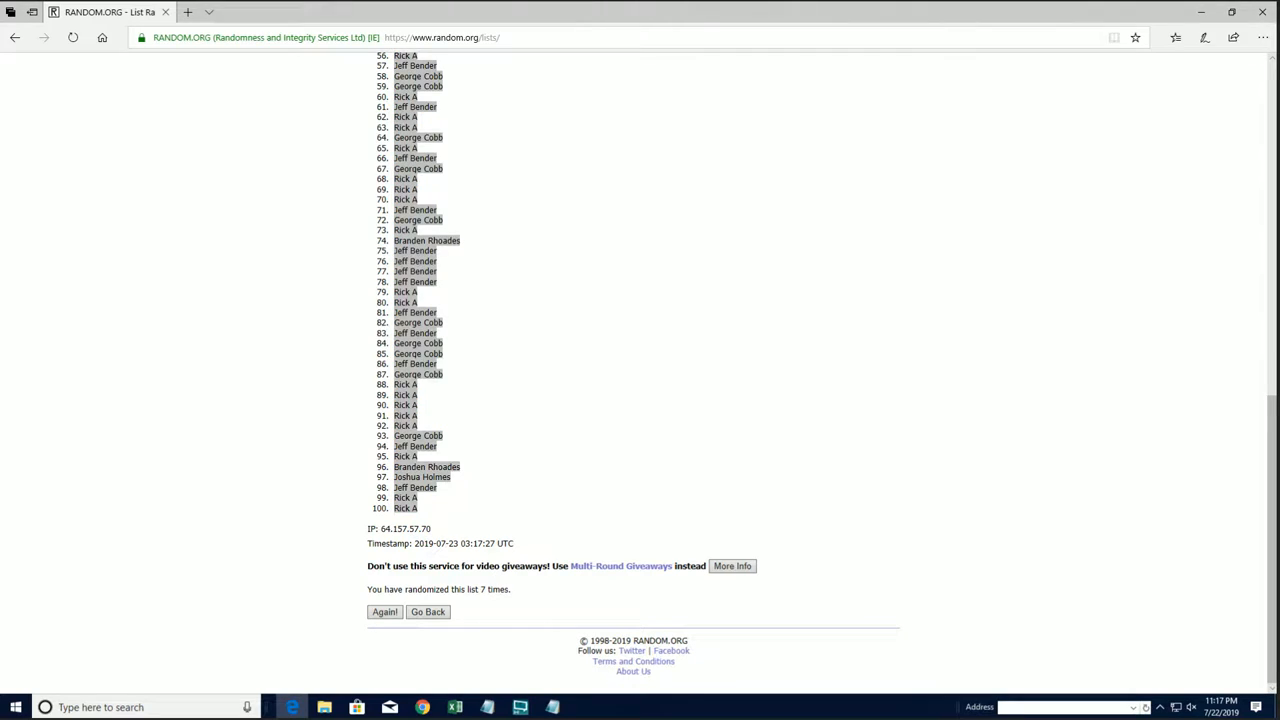
- Paste the 100 randomized owner names into column B starting at B2 under Owners
click(454, 707)
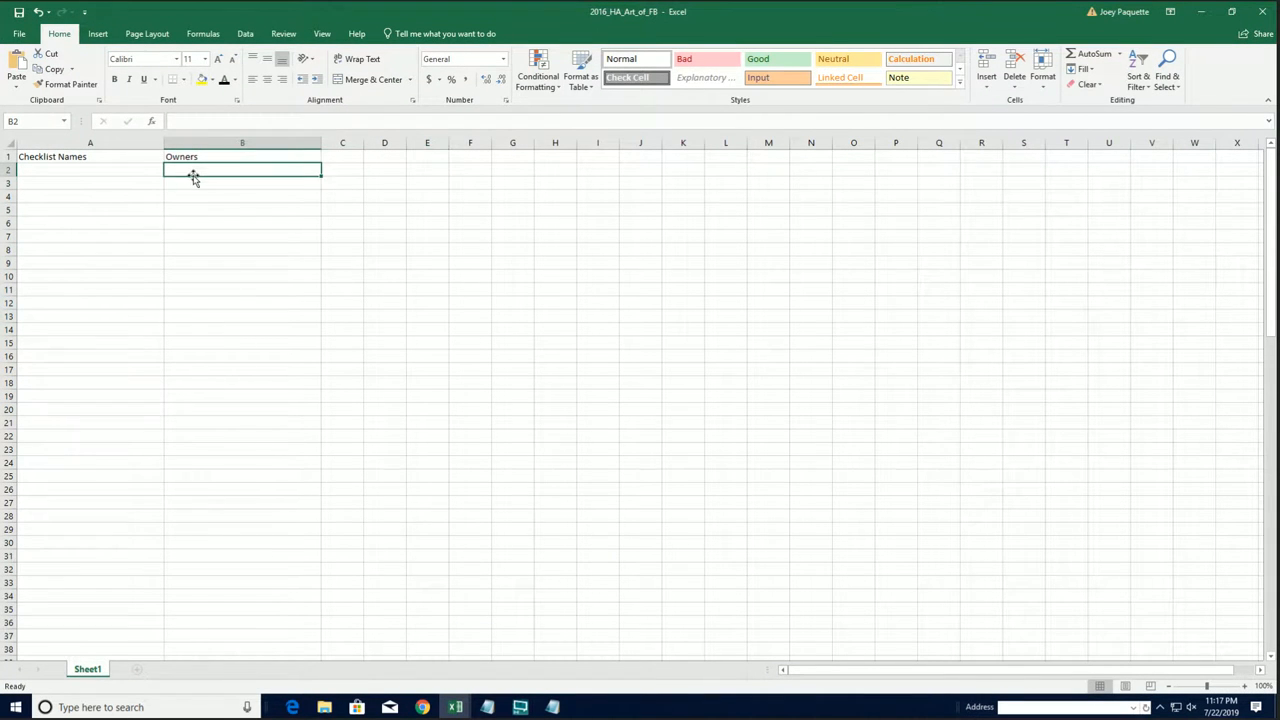
key(ctrl+v)
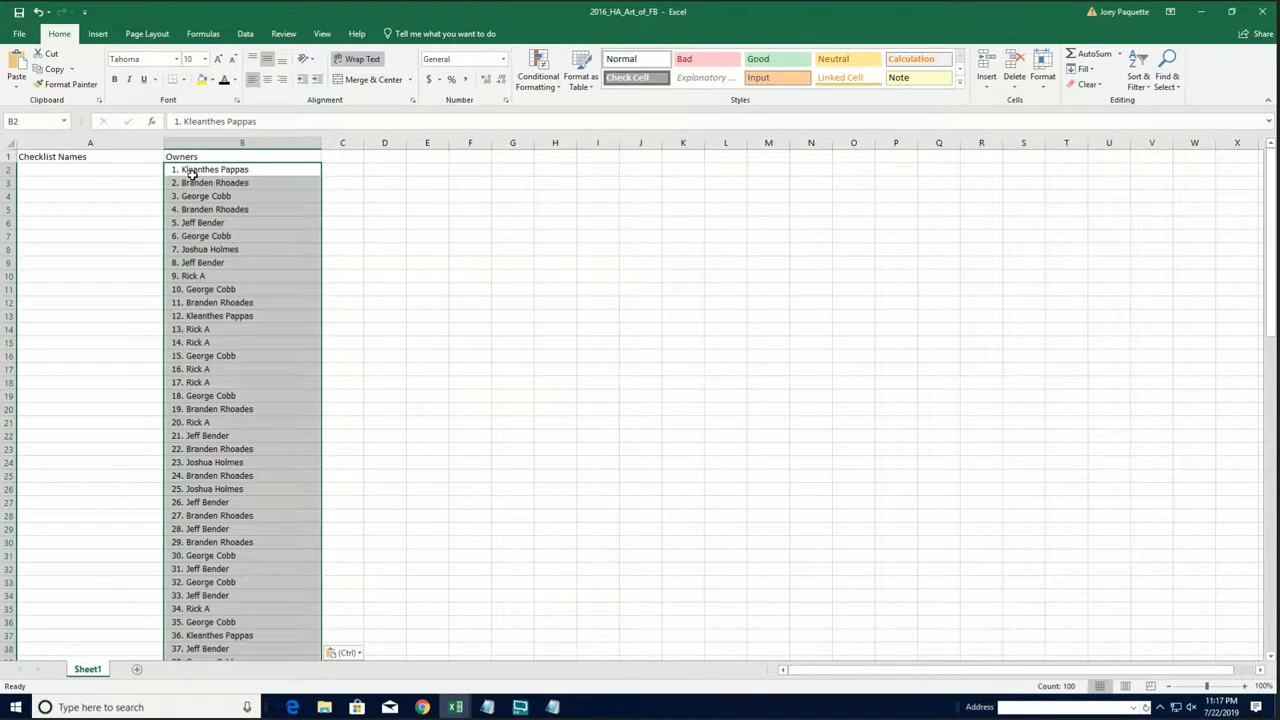
scroll(down, 3)
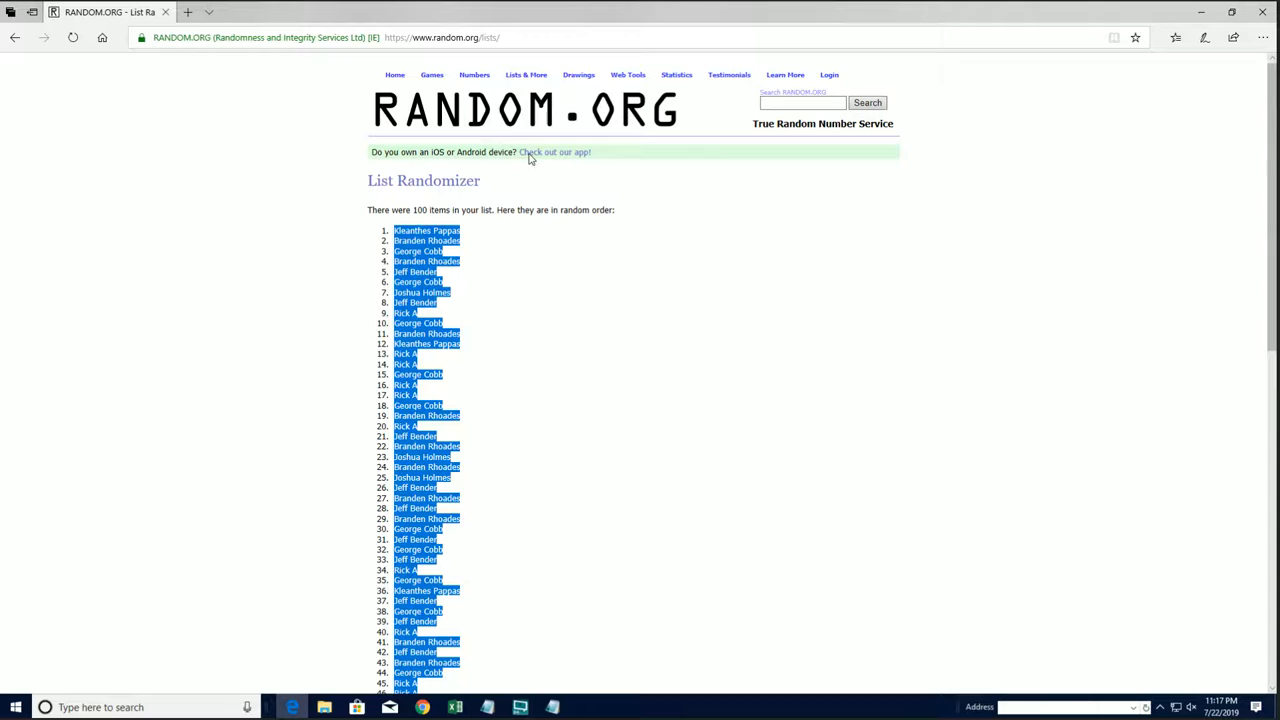
- Bring up Notepad and scroll to the checklist player names starting with Adderly, Herb
click(14, 37)
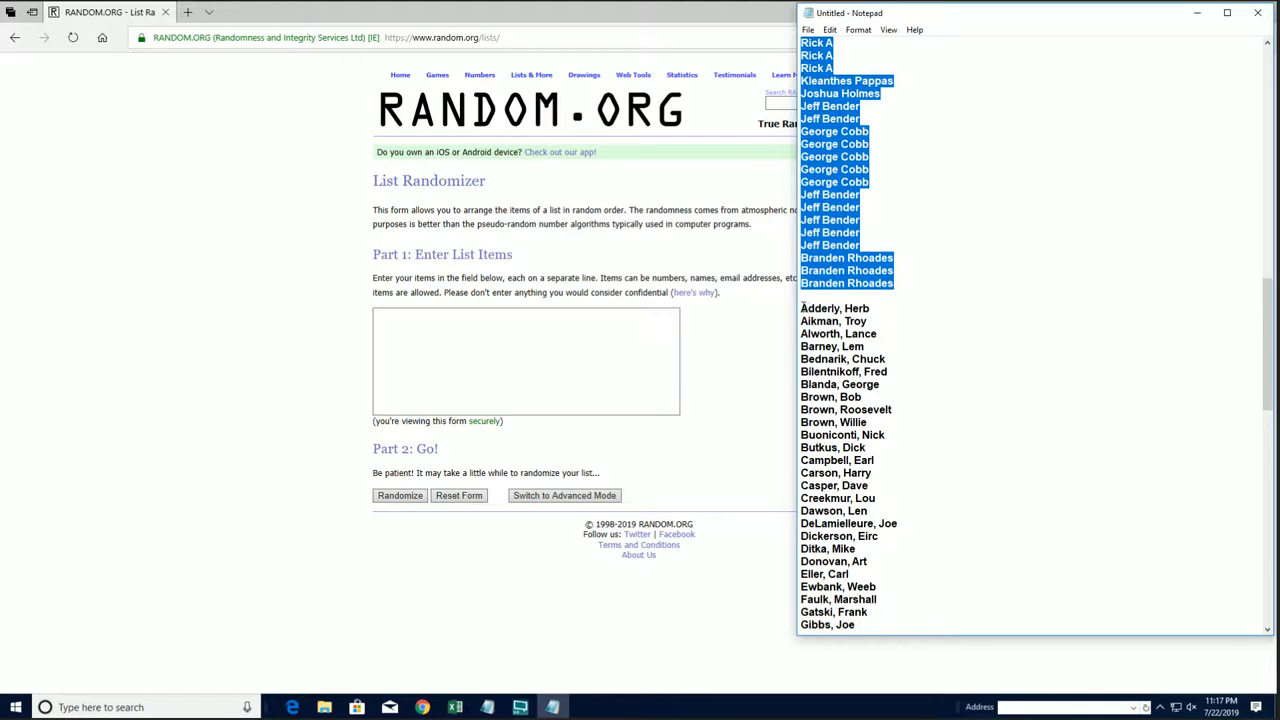
scroll(down, 3)
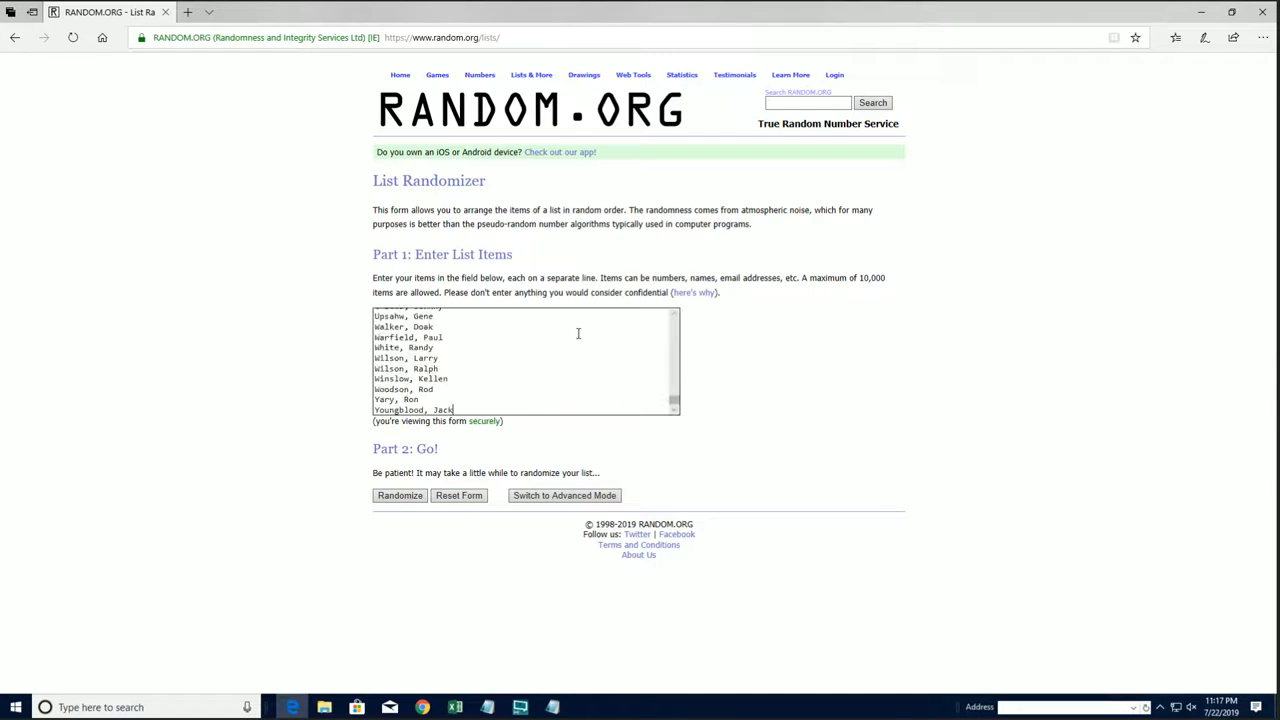
- Shuffle the 100 checklist player names seven times in RANDOM.ORG, then switch to the Excel workbook
click(399, 495)
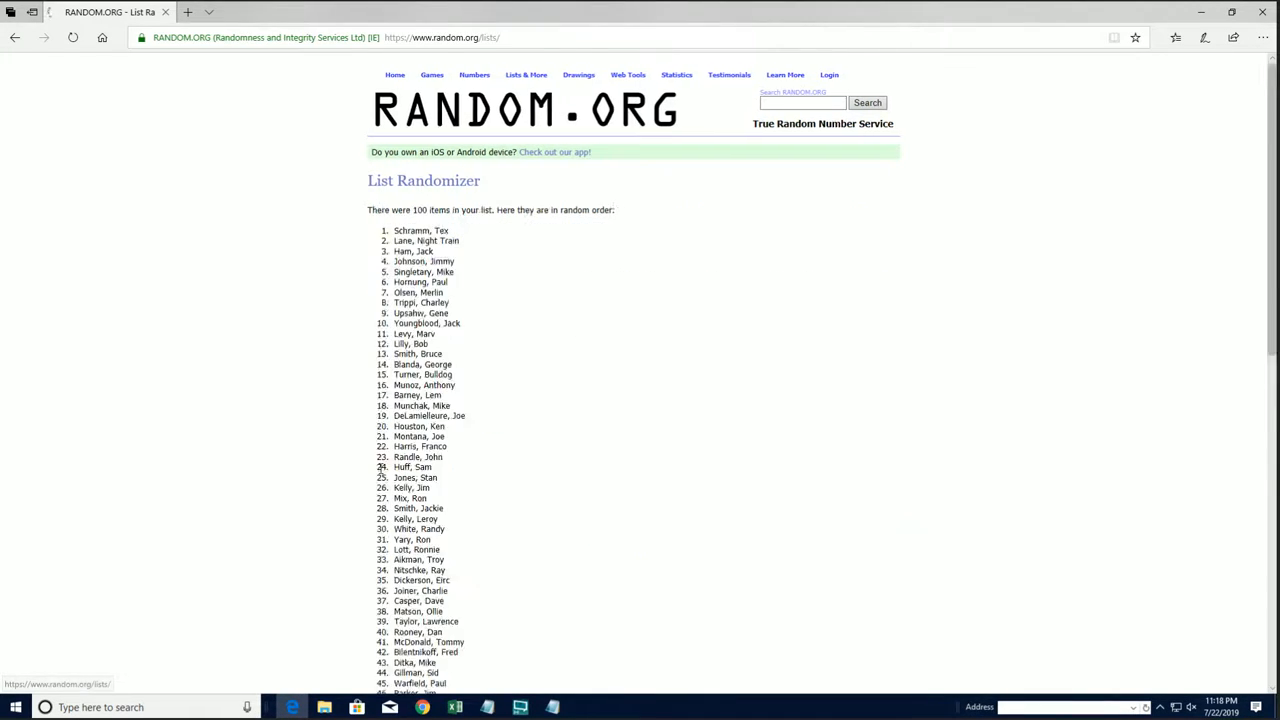
scroll(down, 3)
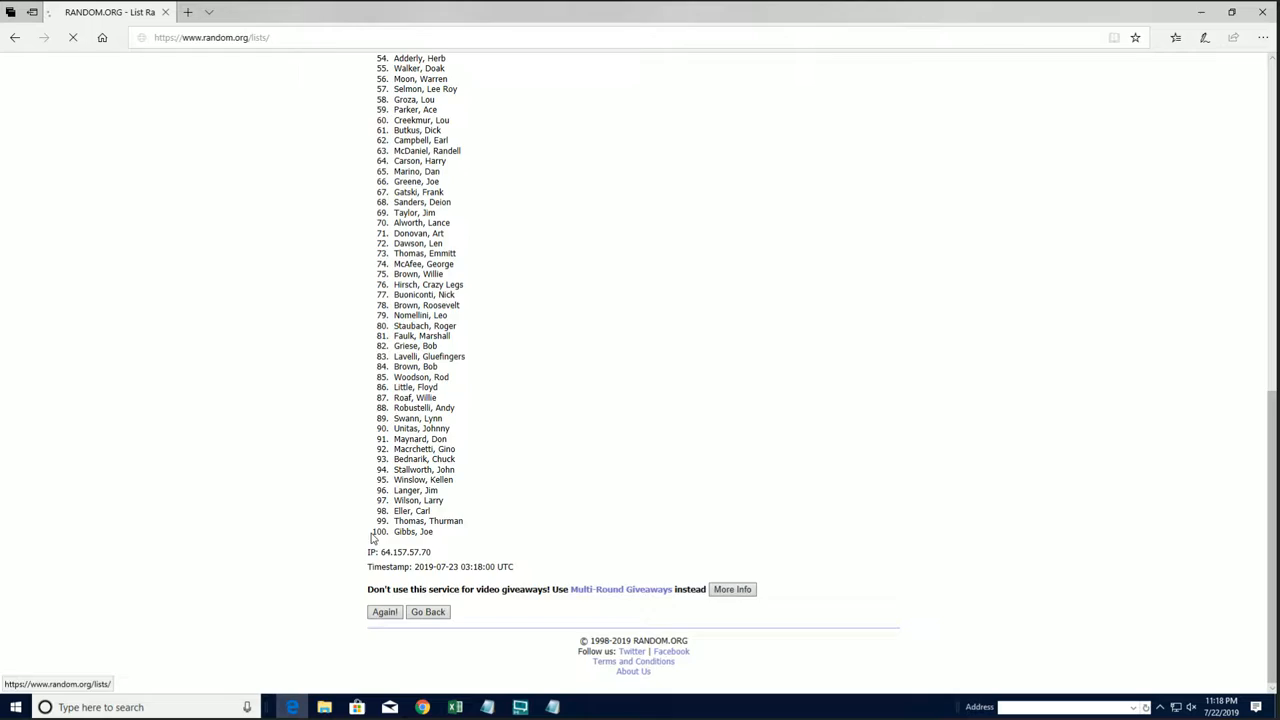
click(384, 611)
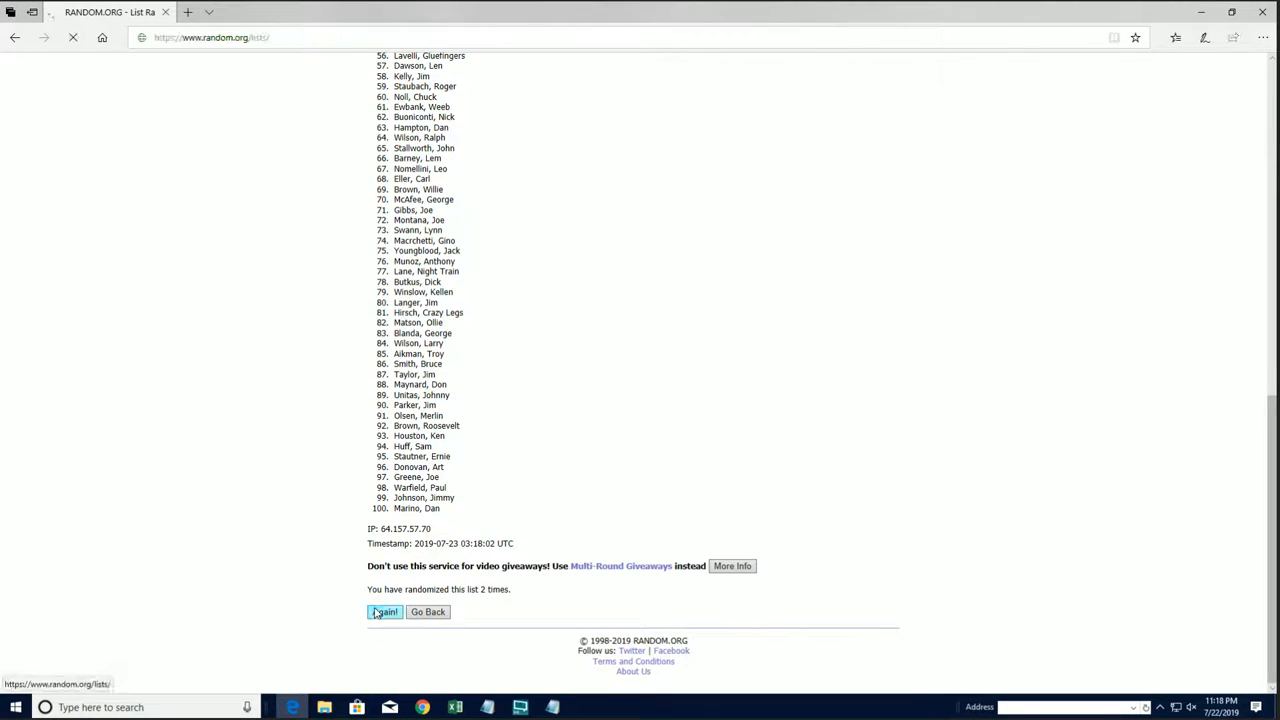
click(385, 611)
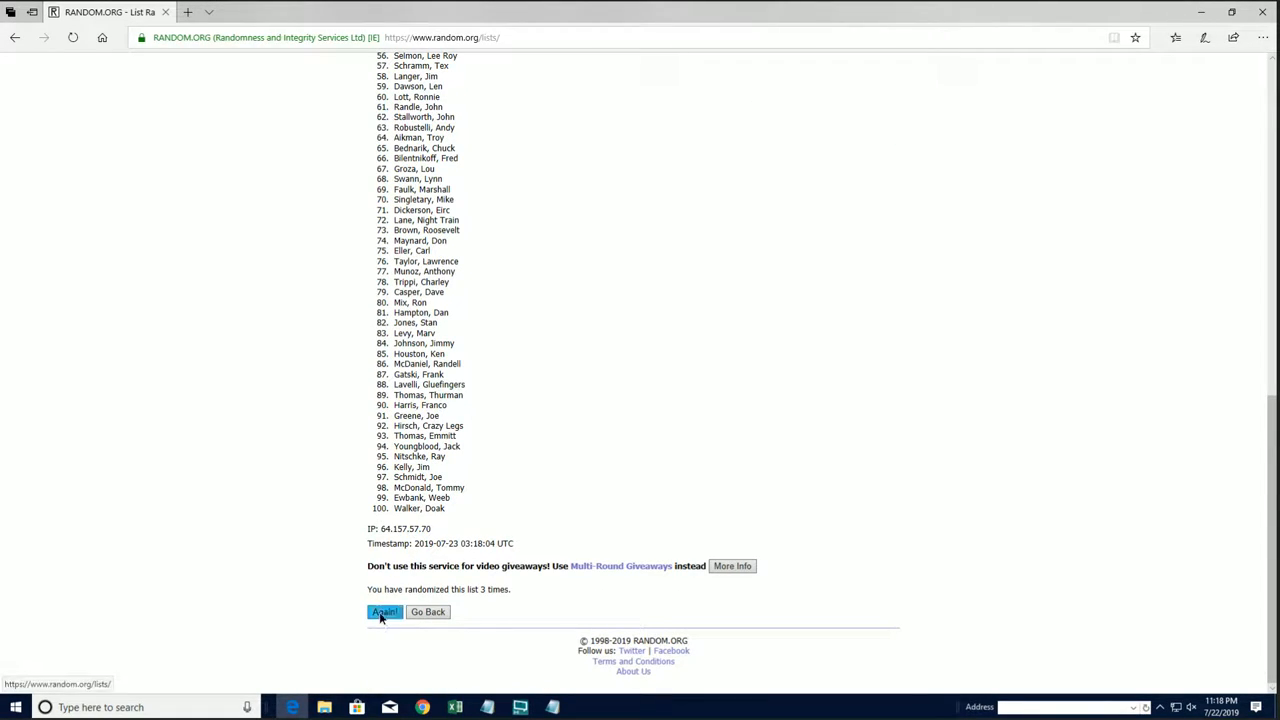
click(385, 611)
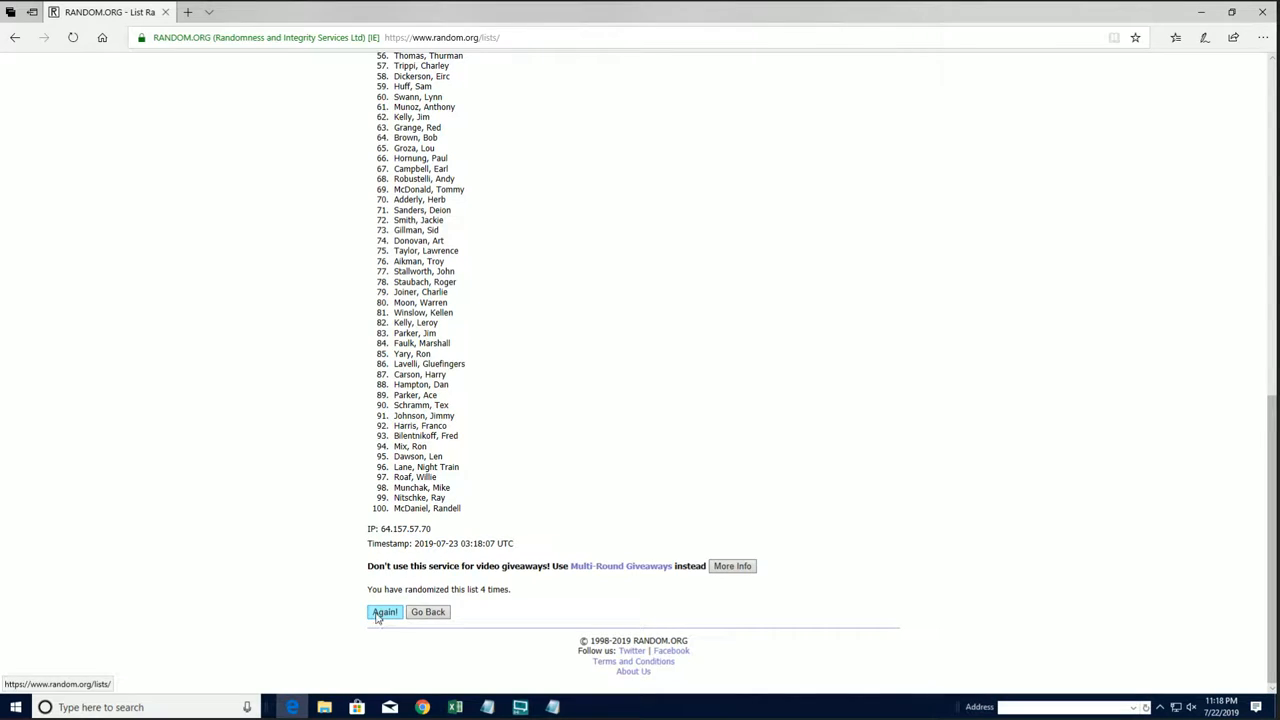
click(385, 611)
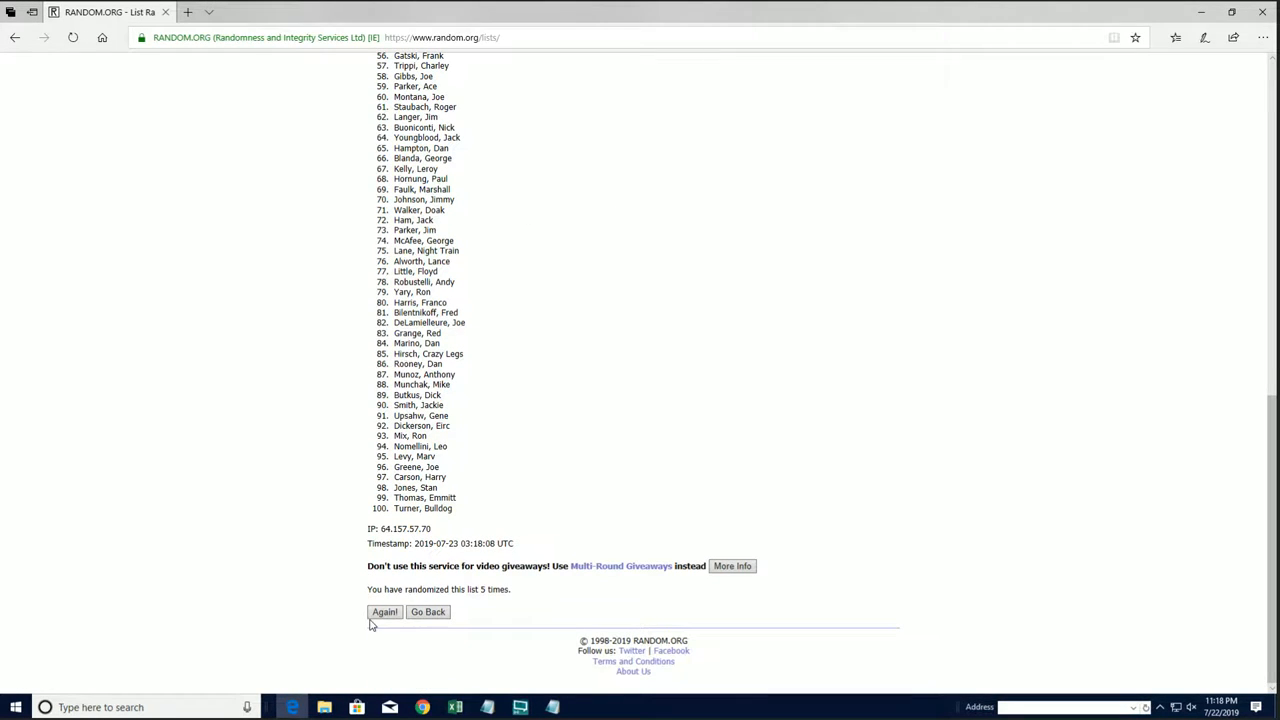
click(384, 611)
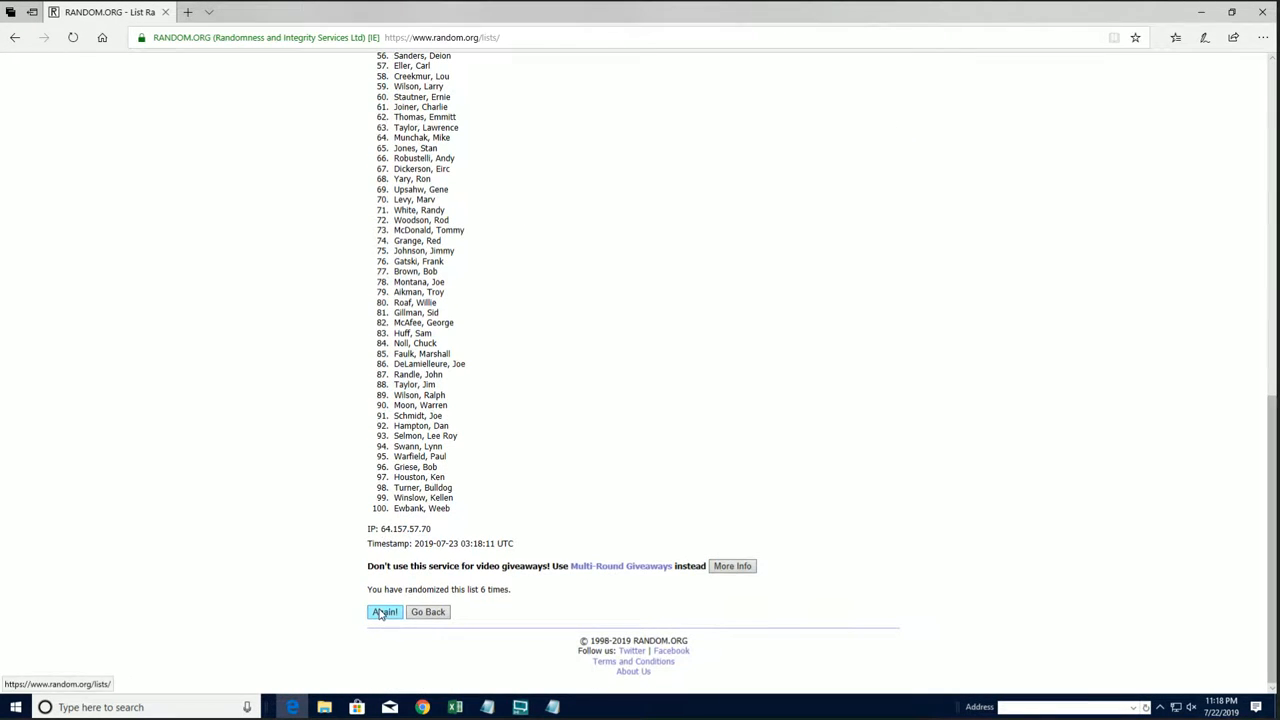
click(384, 611)
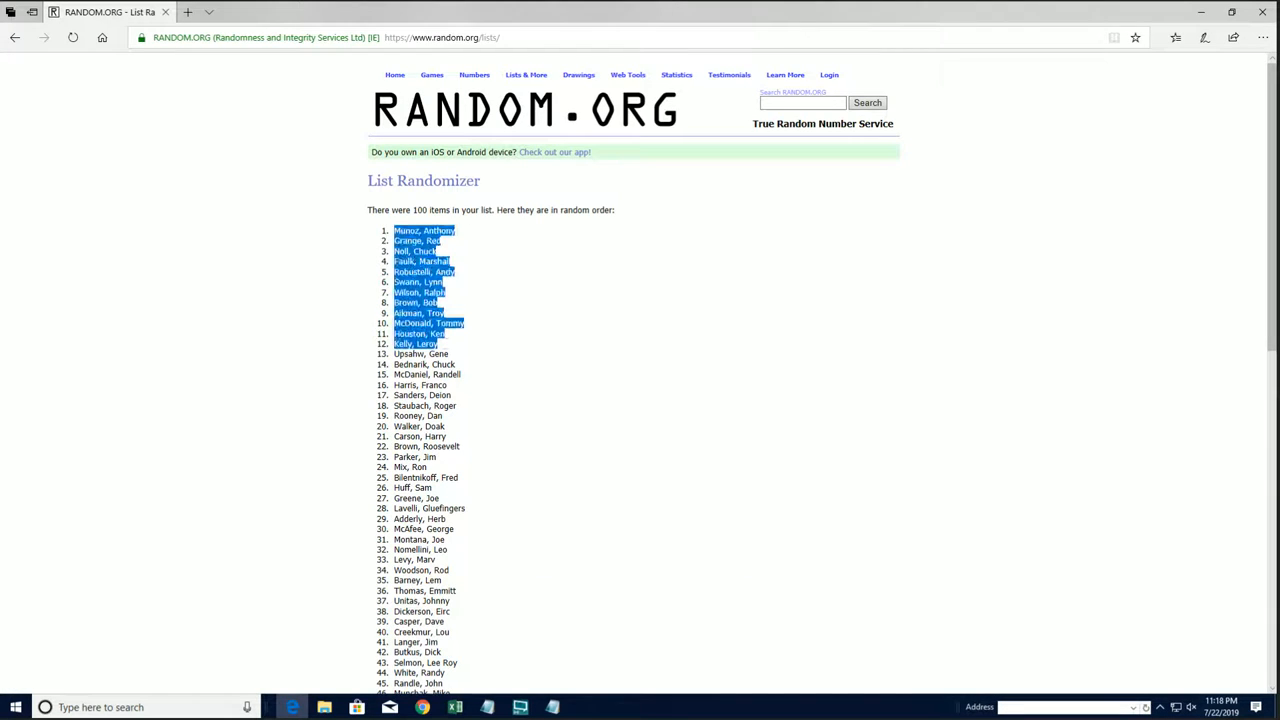
scroll(down, 3)
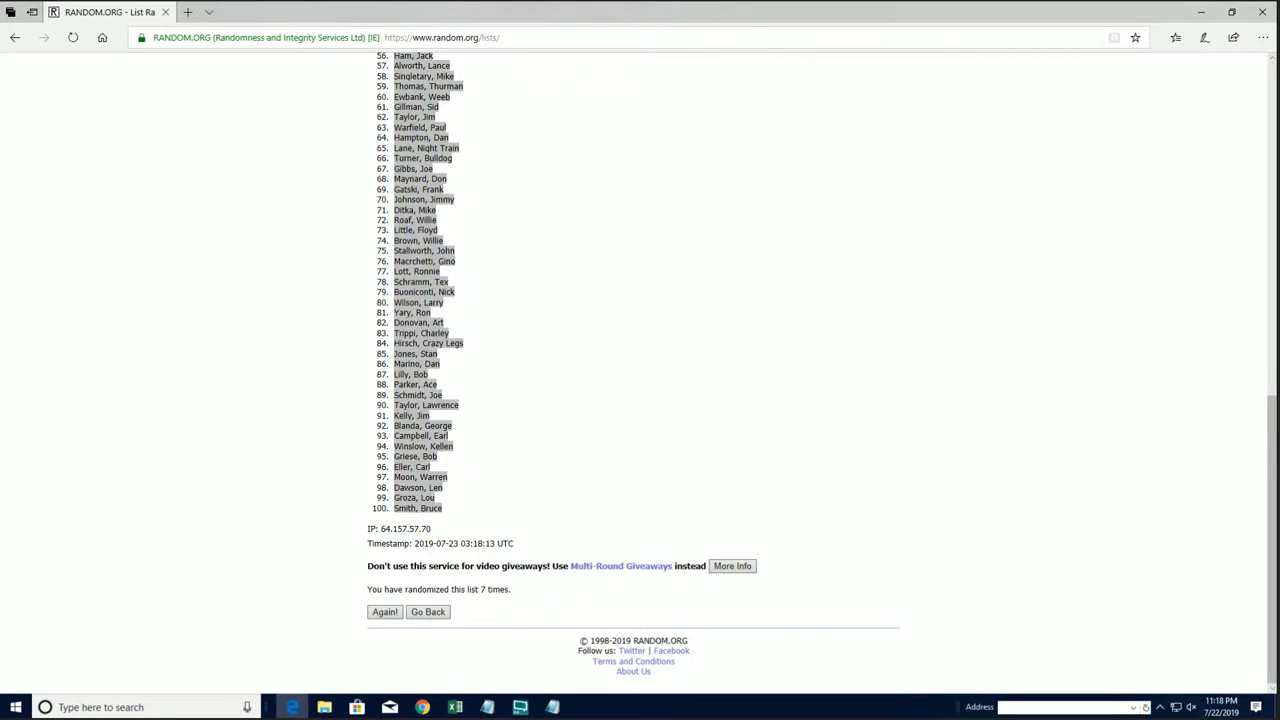
click(454, 707)
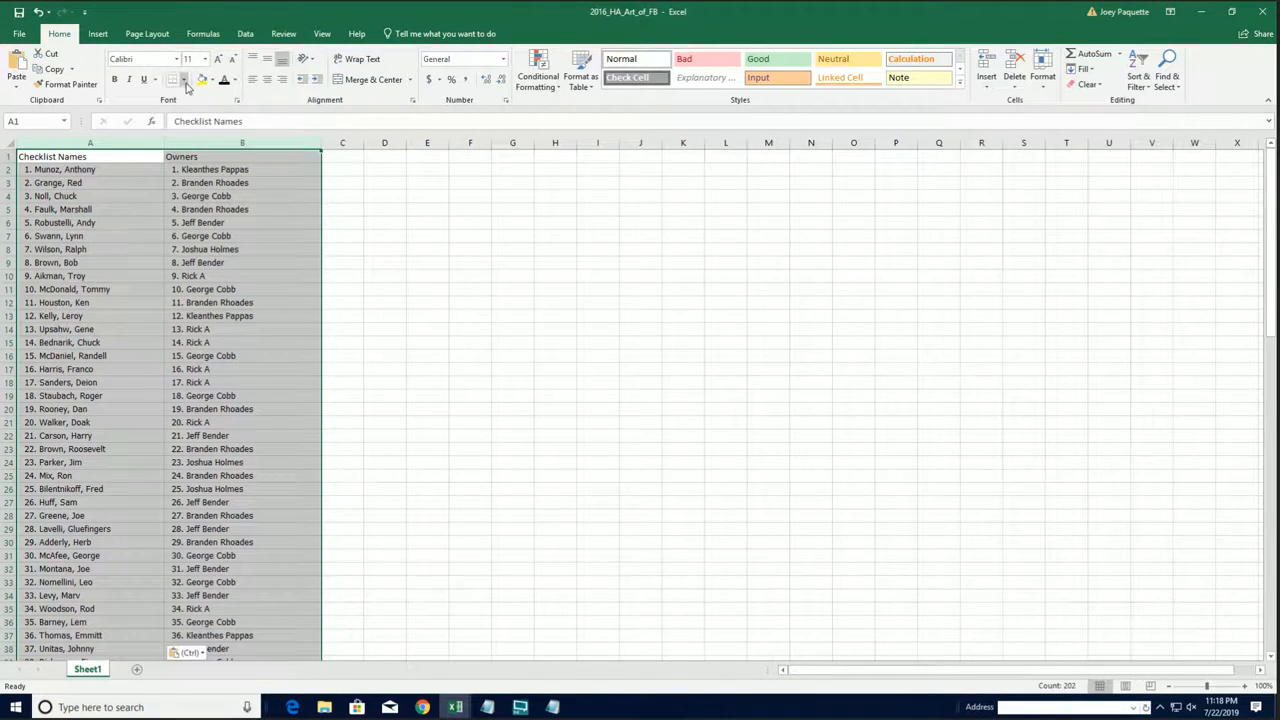
- Deselect the pasted lists at A2 and narrow column A to fit the checklist names
click(90, 169)
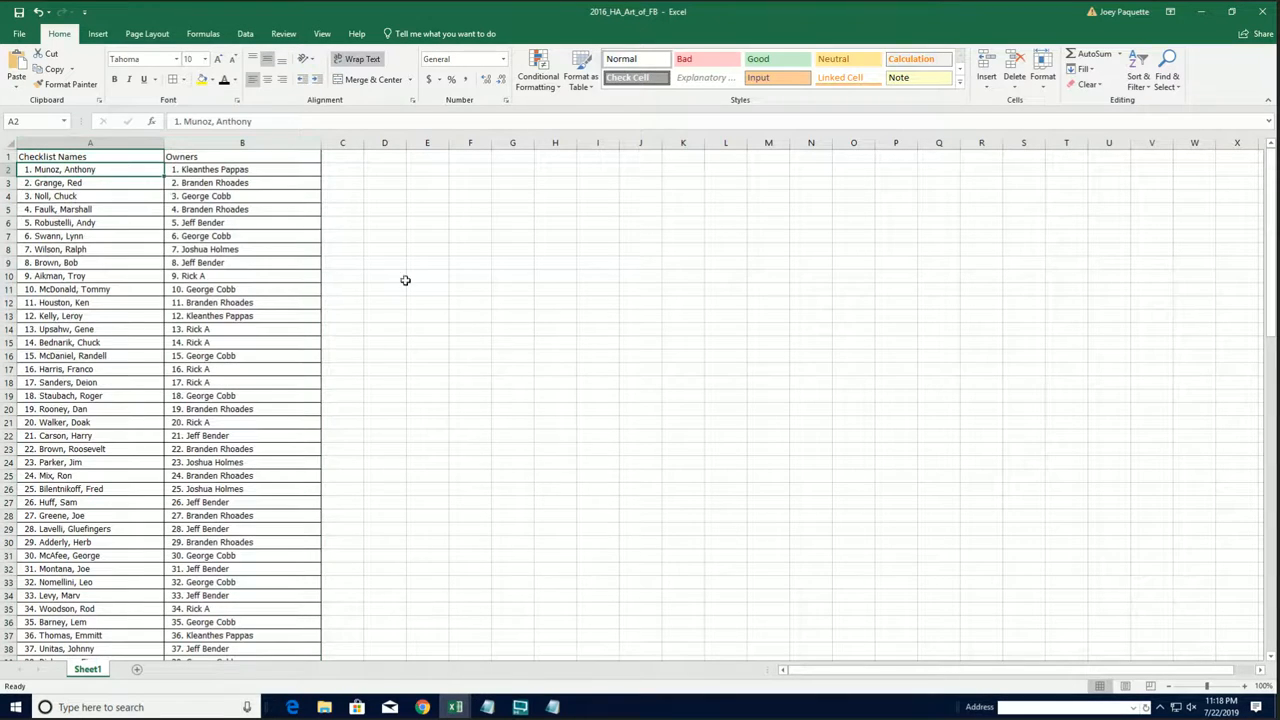
mouse_move(1207, 687)
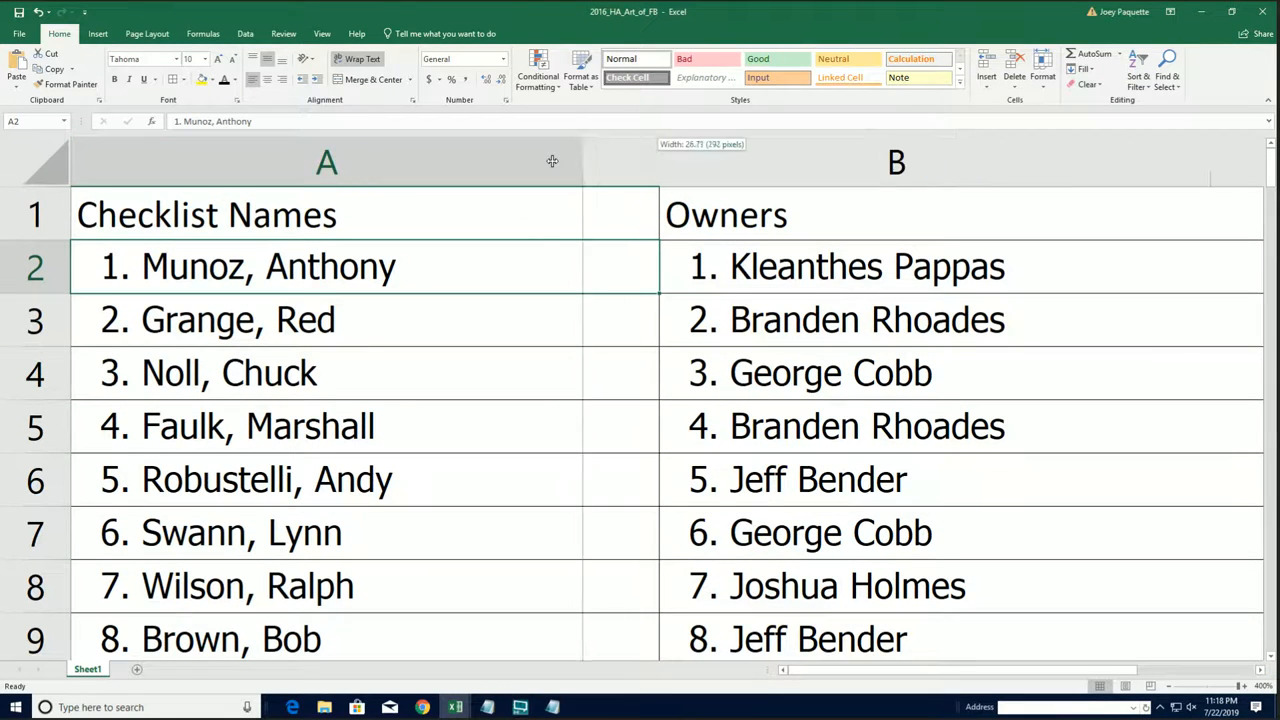
drag(585, 162, 497, 162)
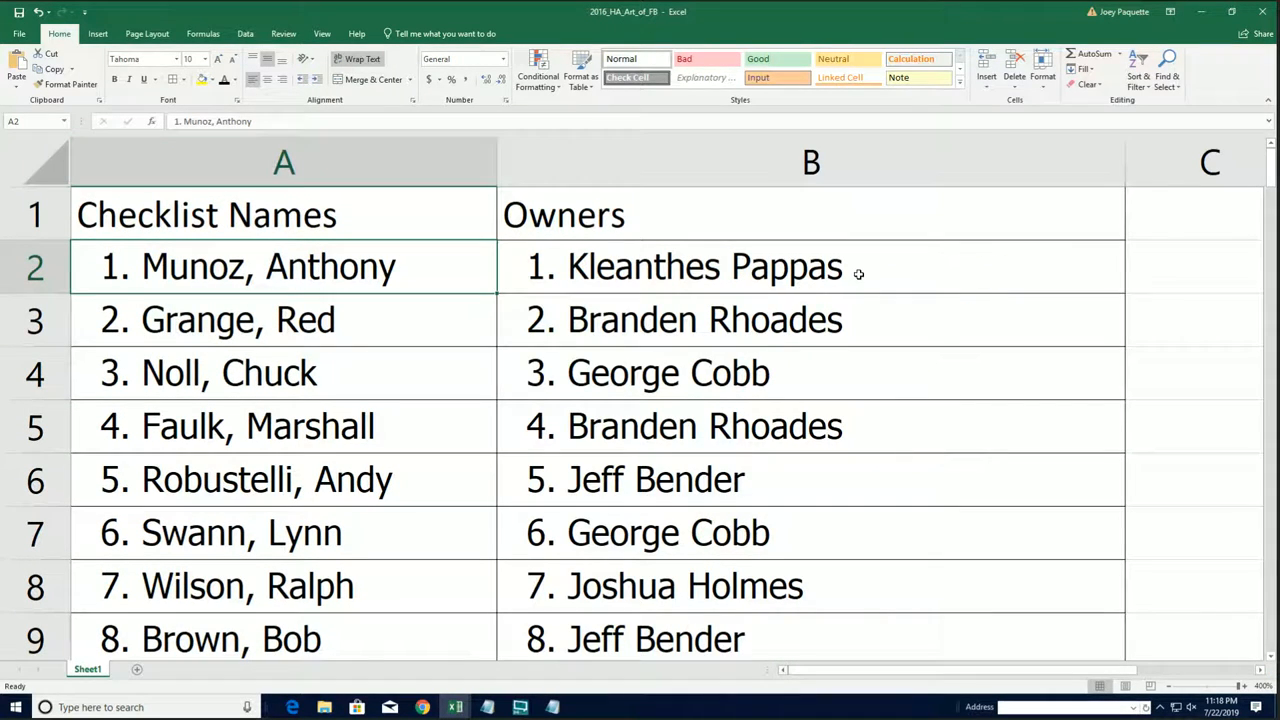
mouse_move(898, 278)
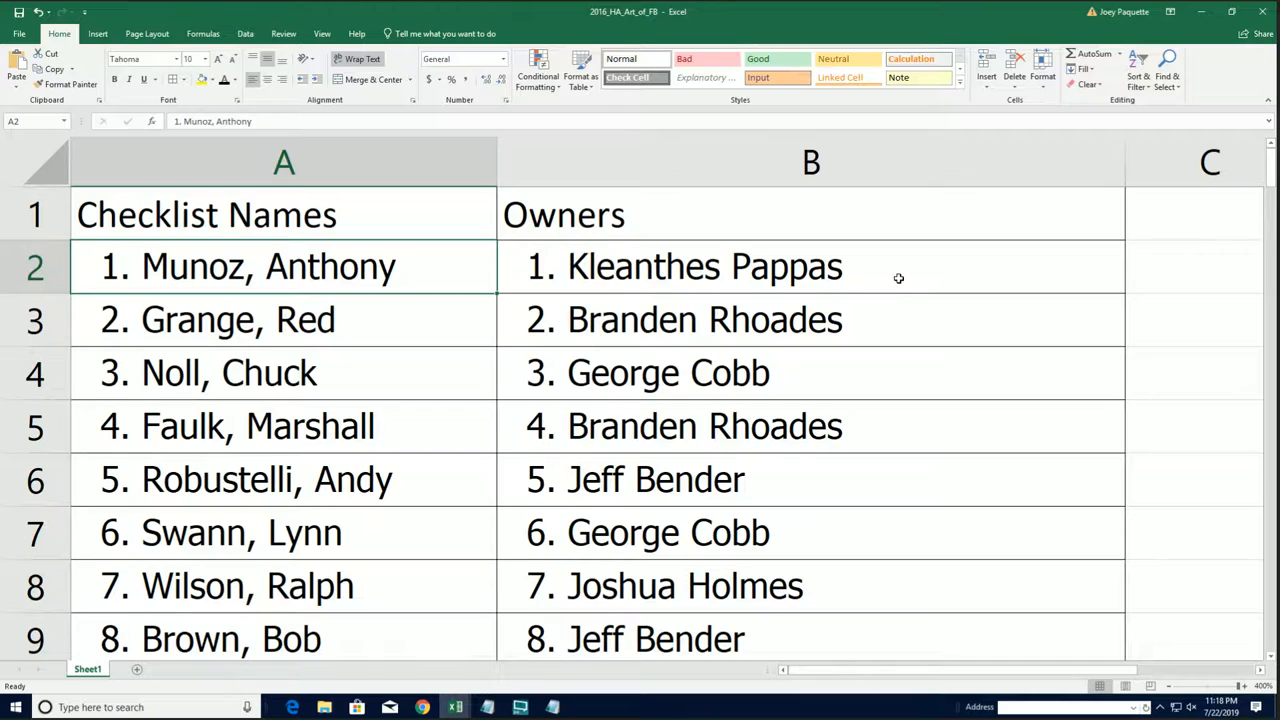
mouse_move(943, 336)
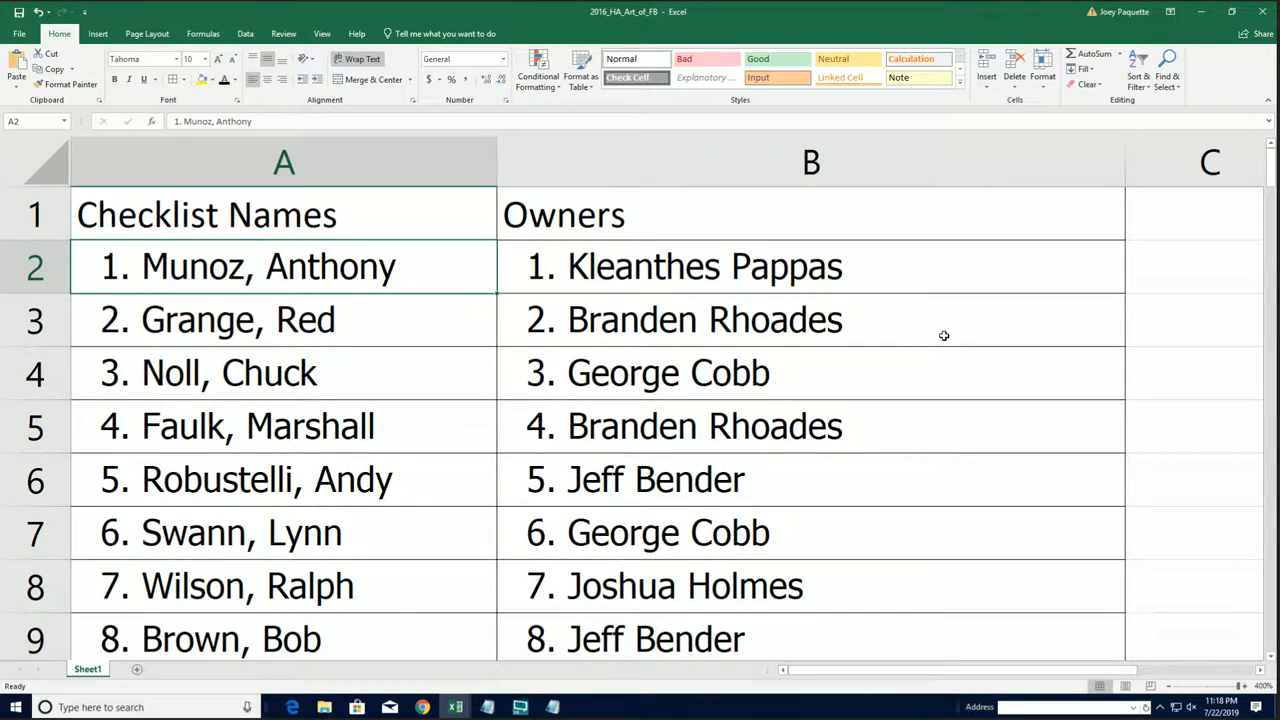
mouse_move(940, 328)
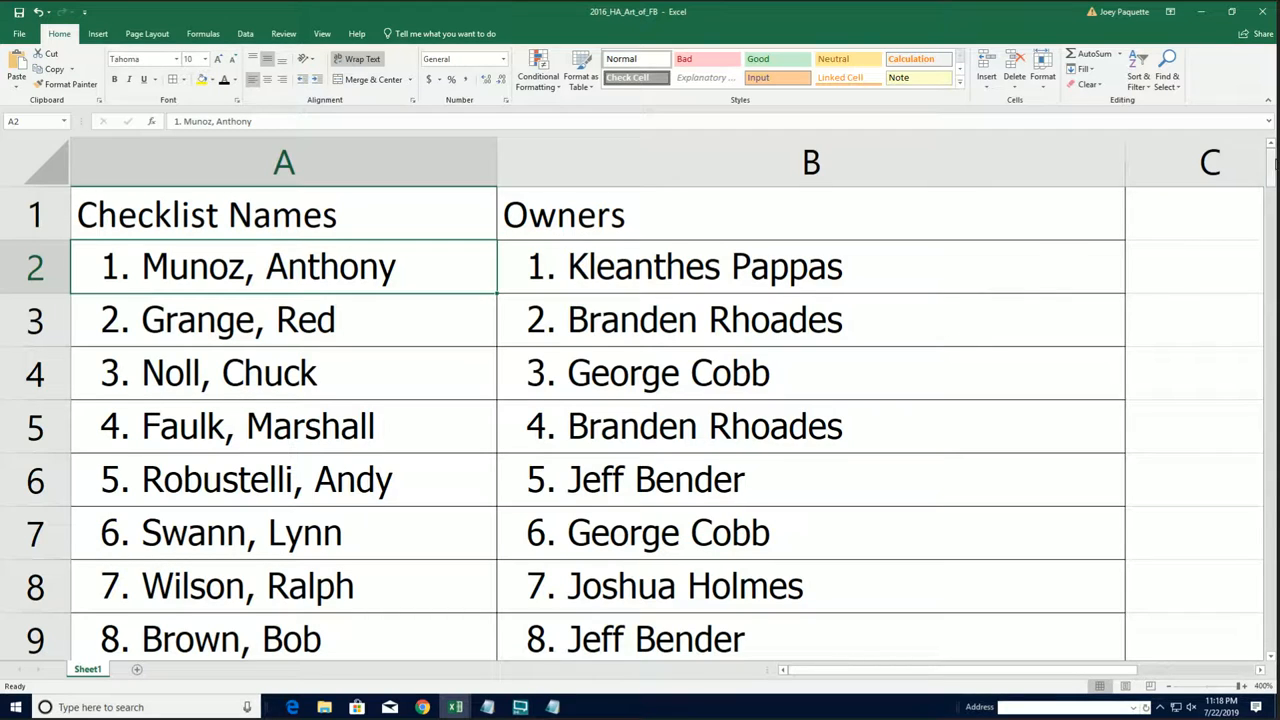
scroll(down, 3)
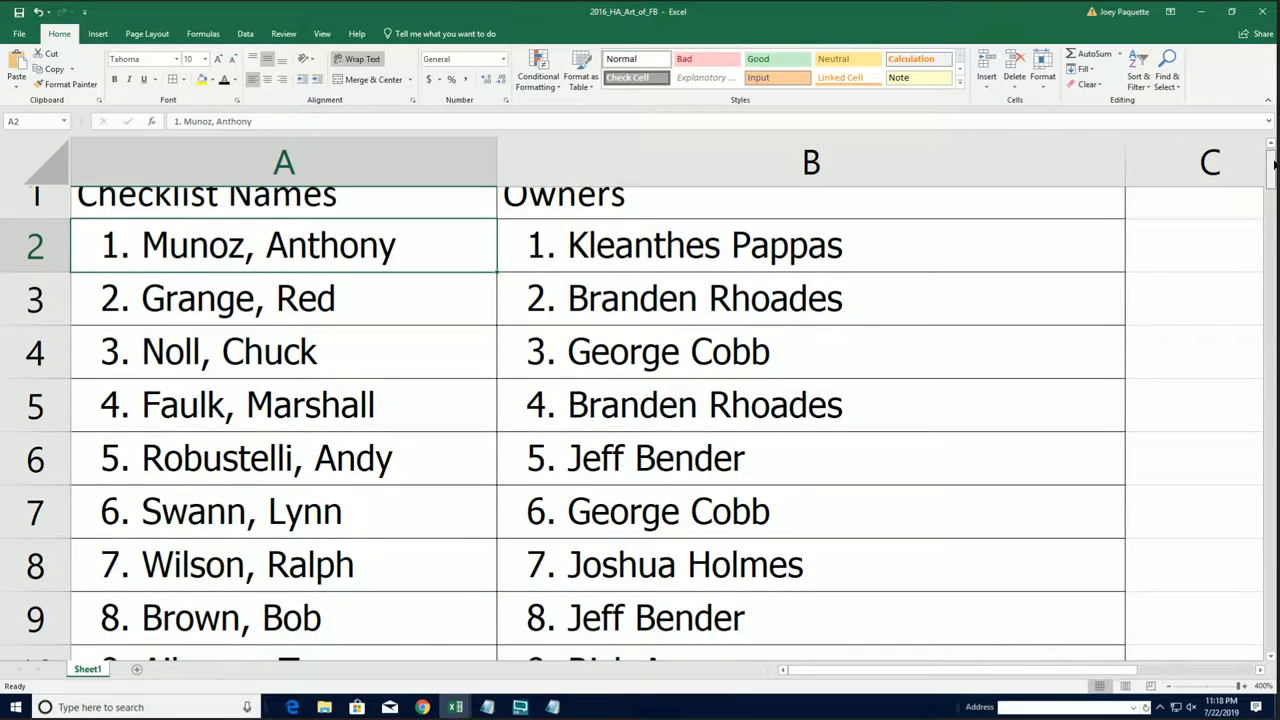
scroll(down, 3)
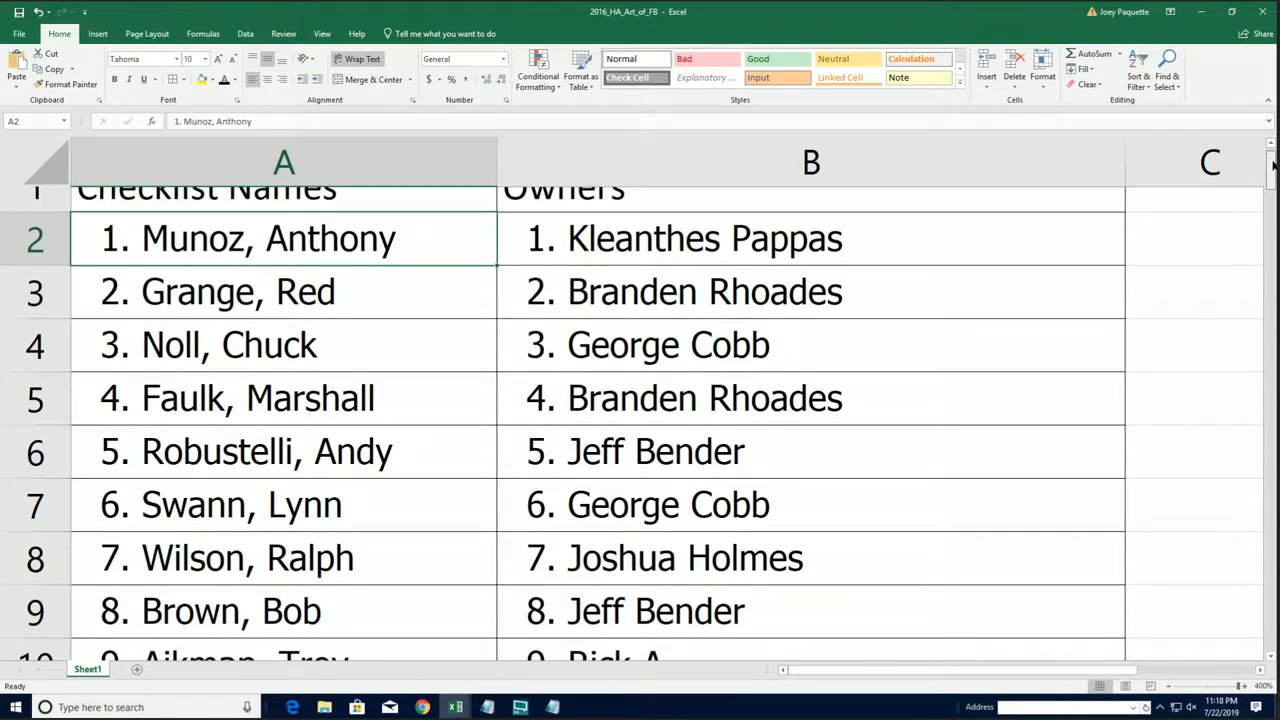
scroll(down, 3)
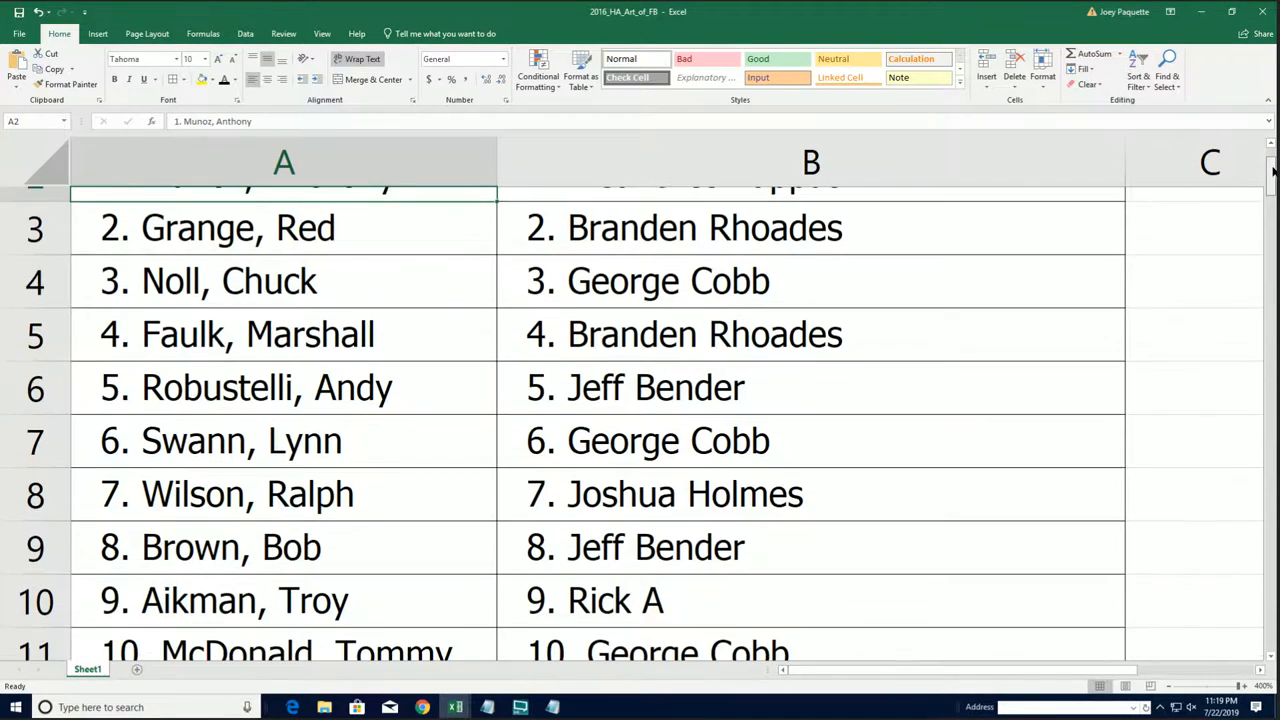
scroll(down, 3)
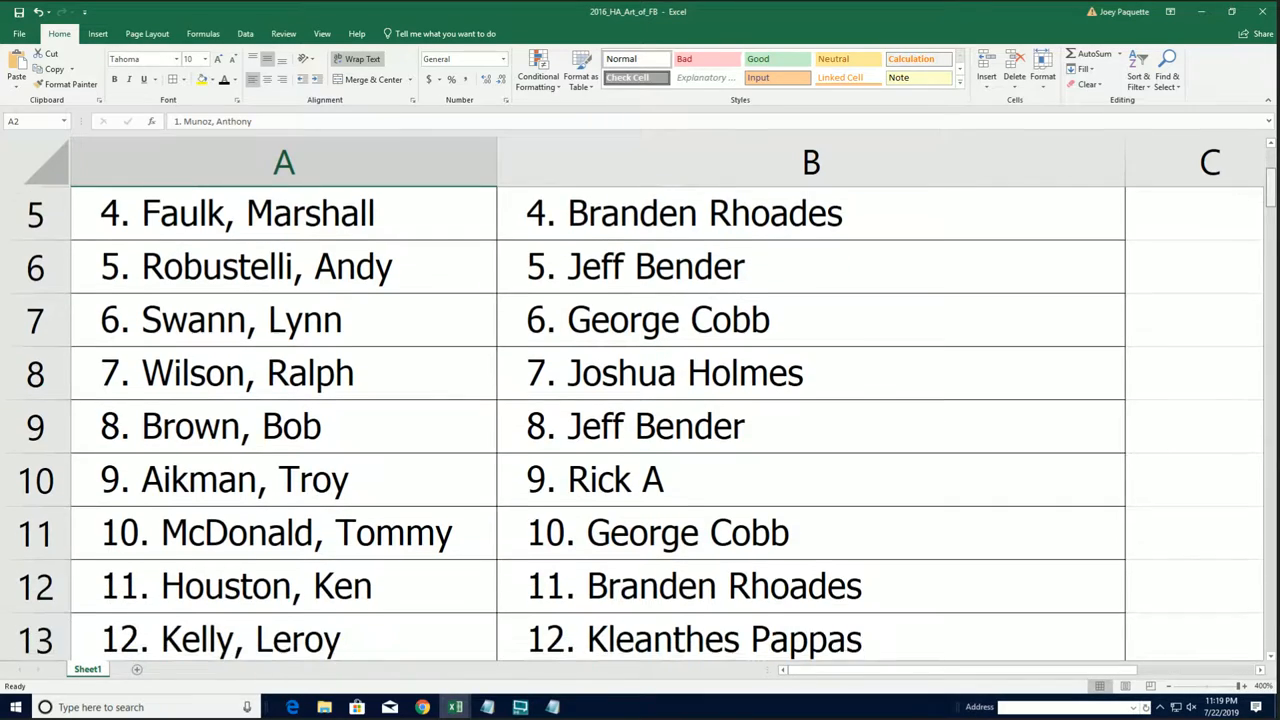
scroll(down, 3)
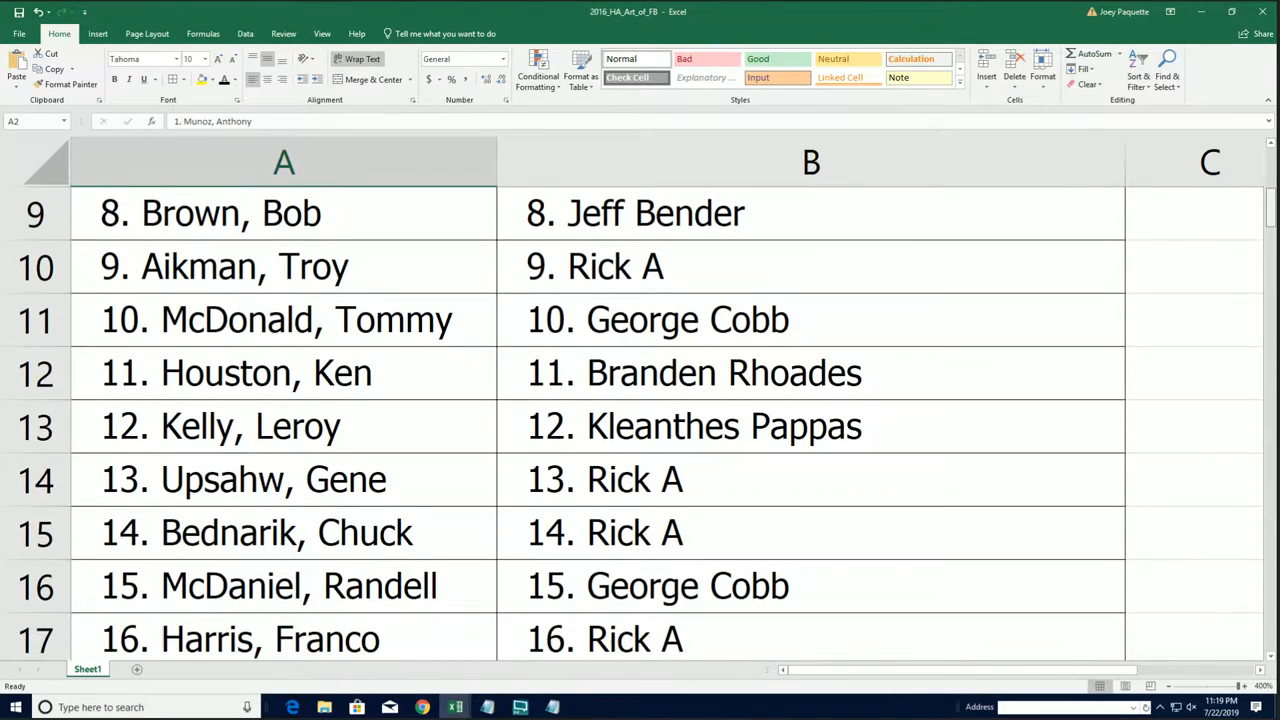
scroll(down, 3)
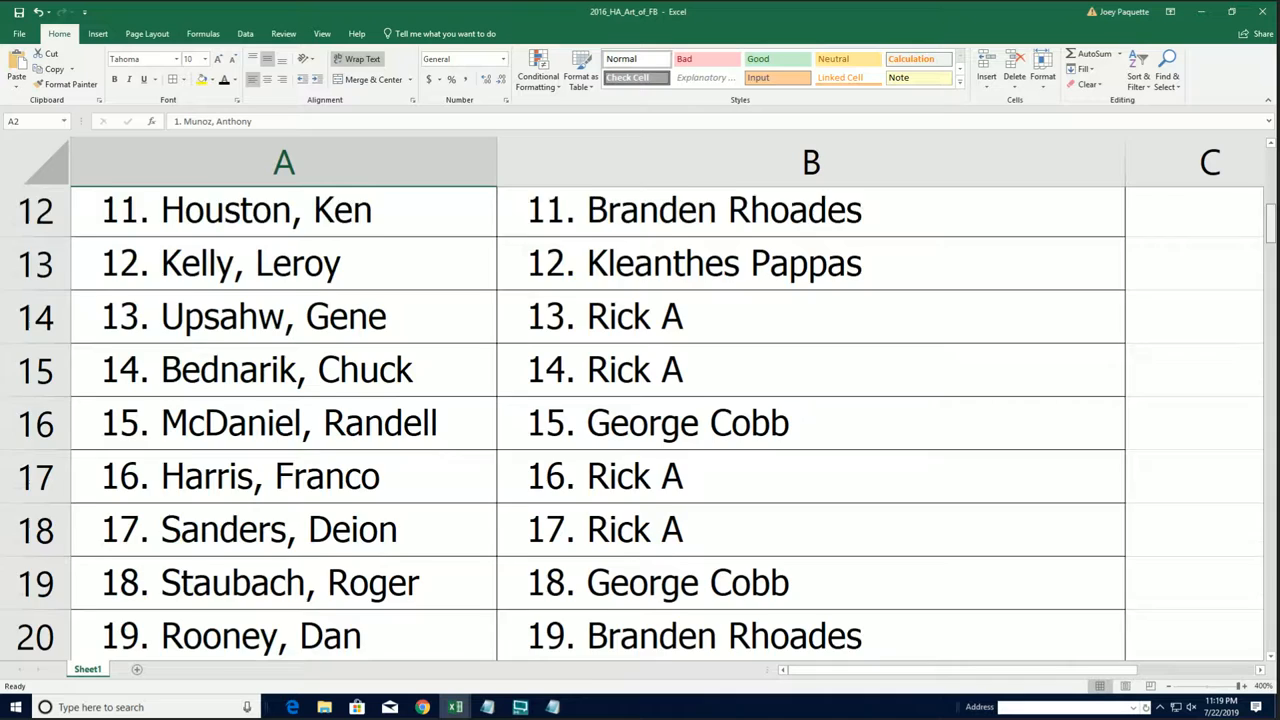
scroll(down, 3)
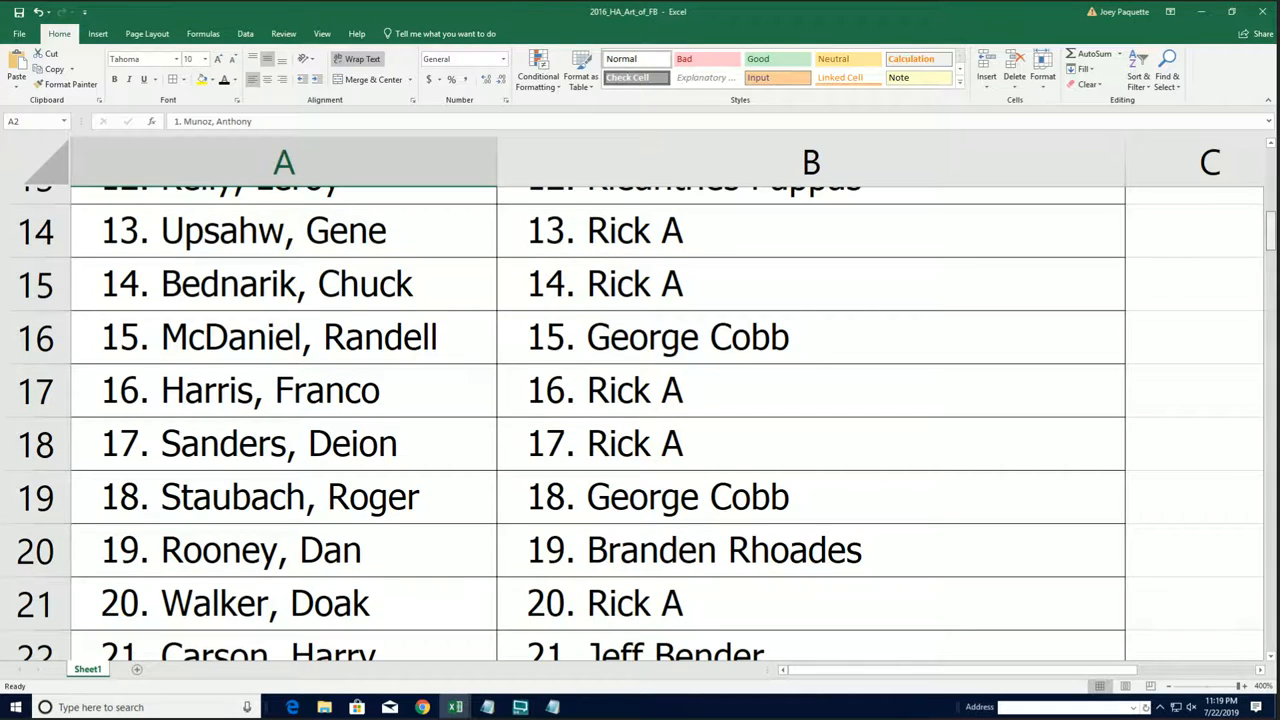
scroll(down, 3)
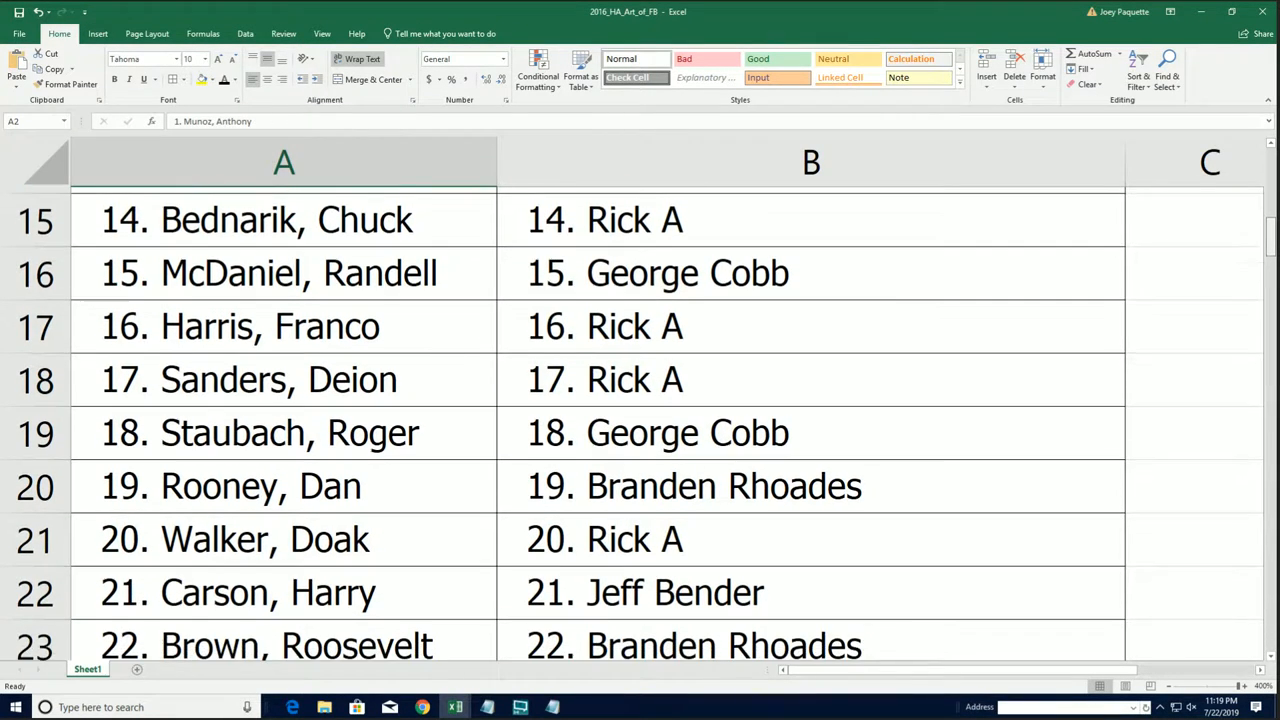
scroll(down, 3)
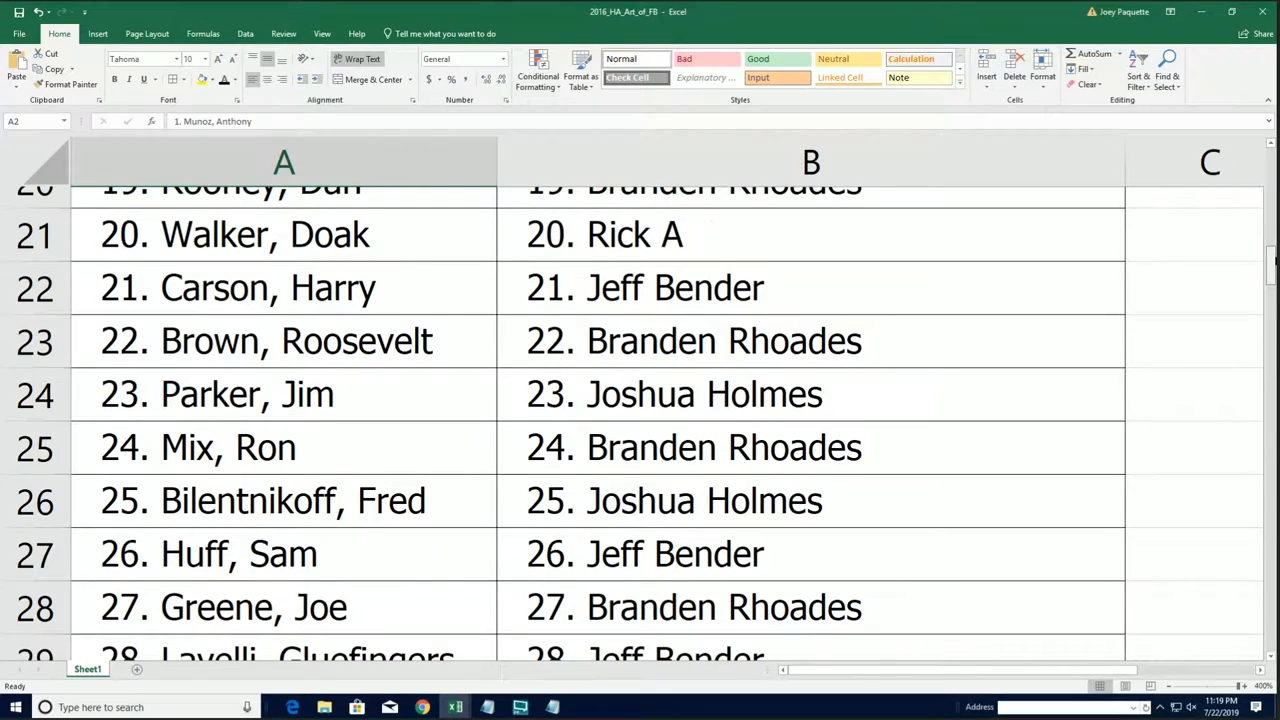
scroll(down, 3)
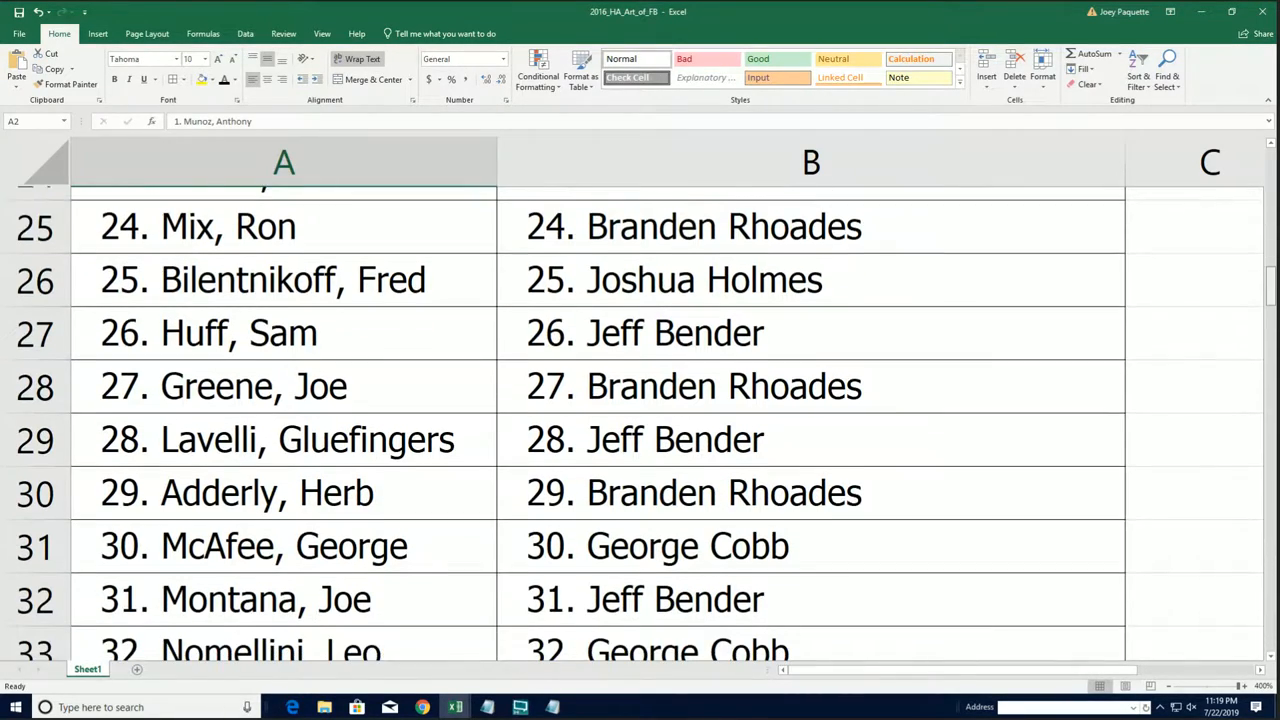
scroll(down, 3)
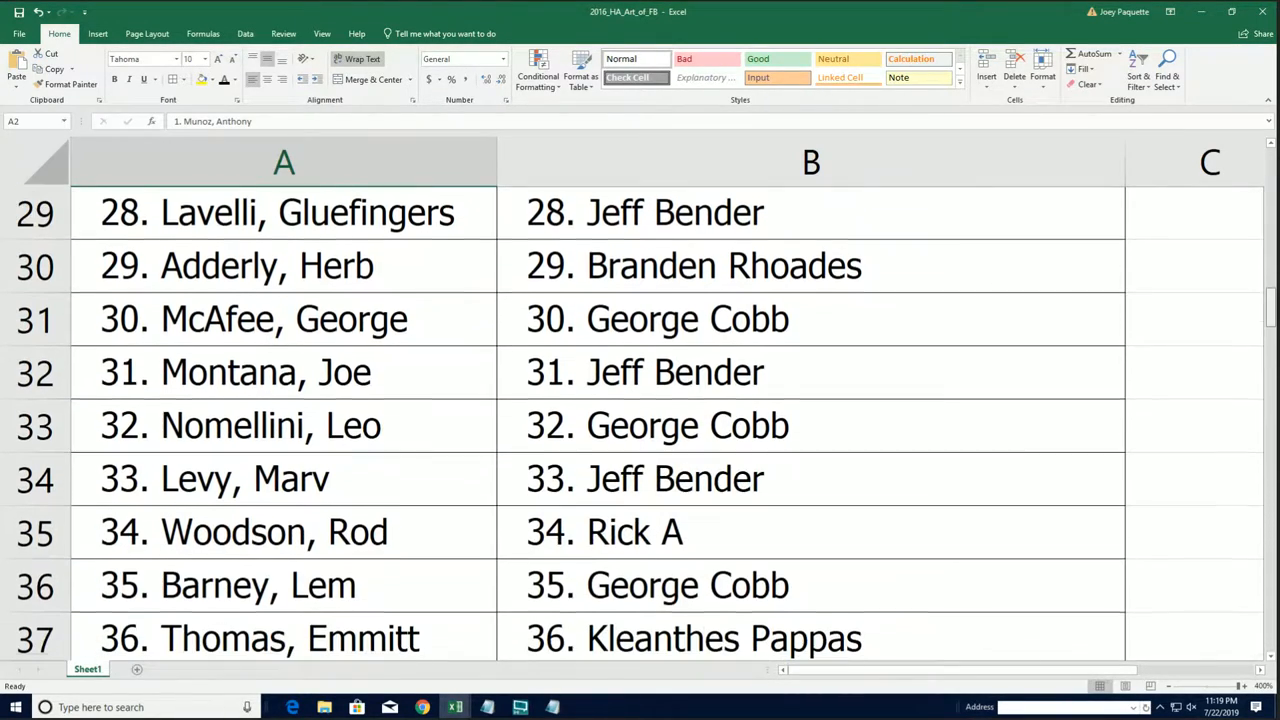
scroll(down, 3)
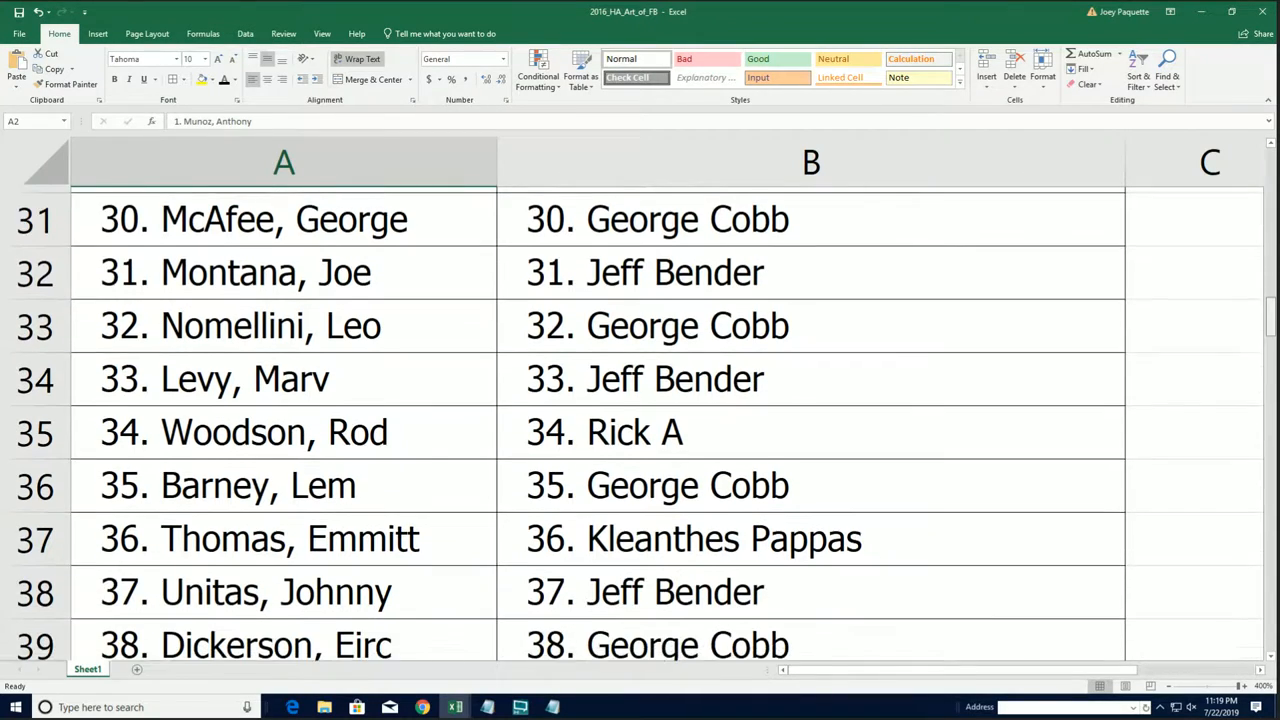
scroll(down, 3)
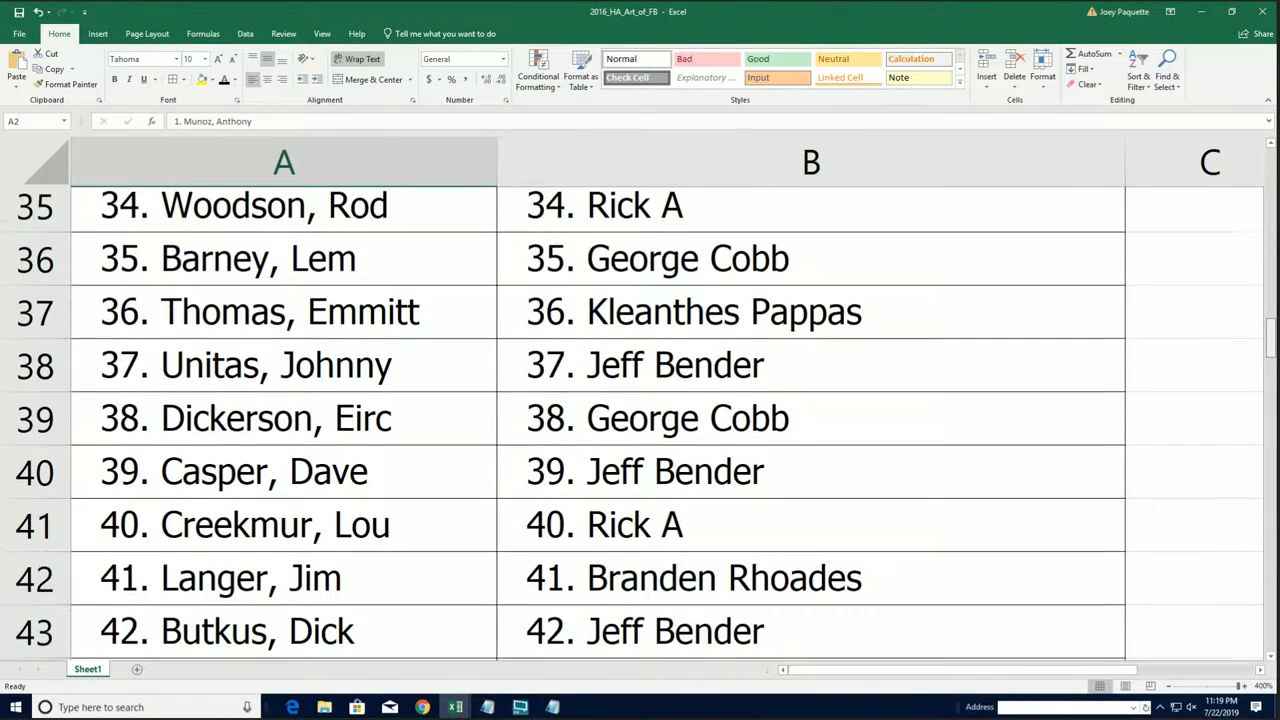
scroll(down, 3)
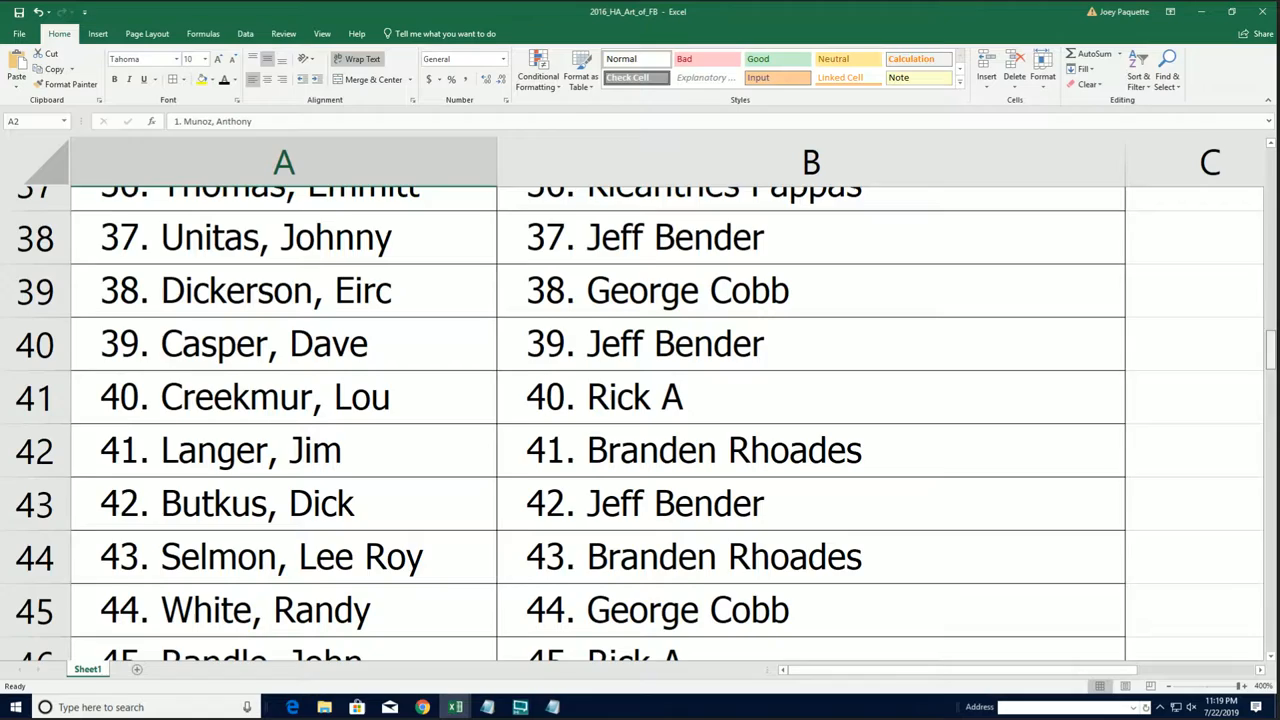
scroll(down, 3)
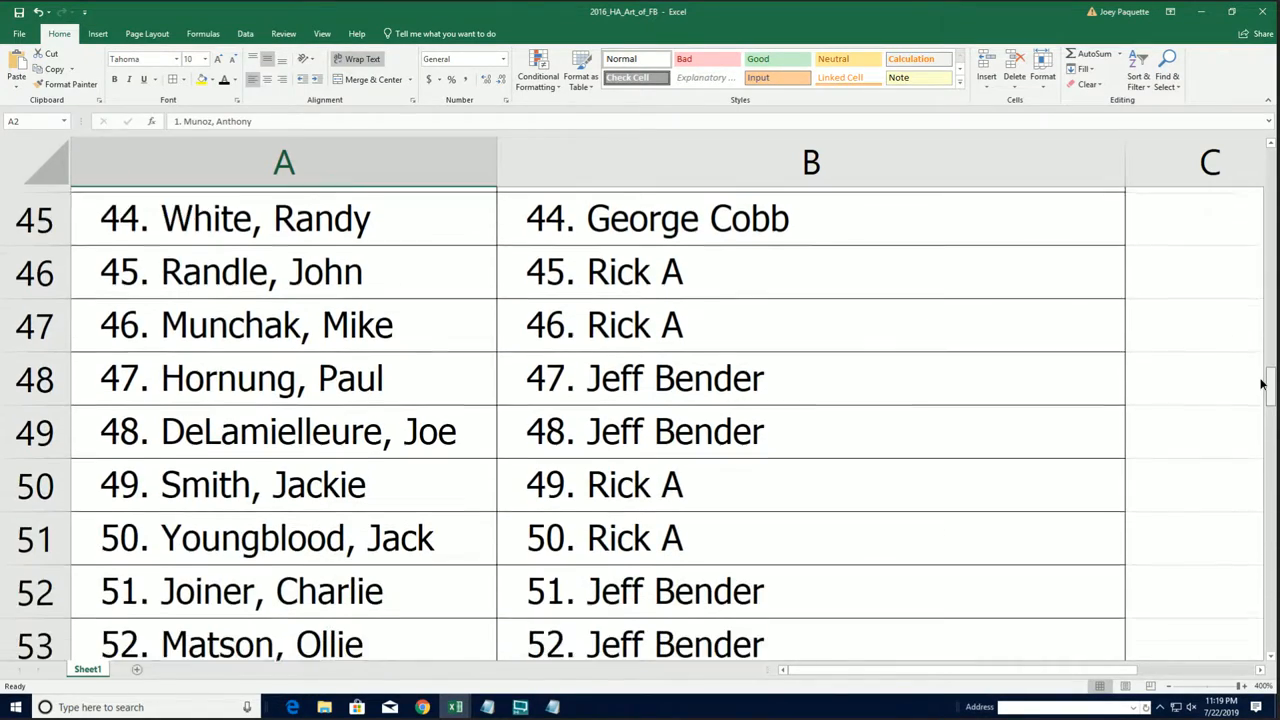
scroll(down, 3)
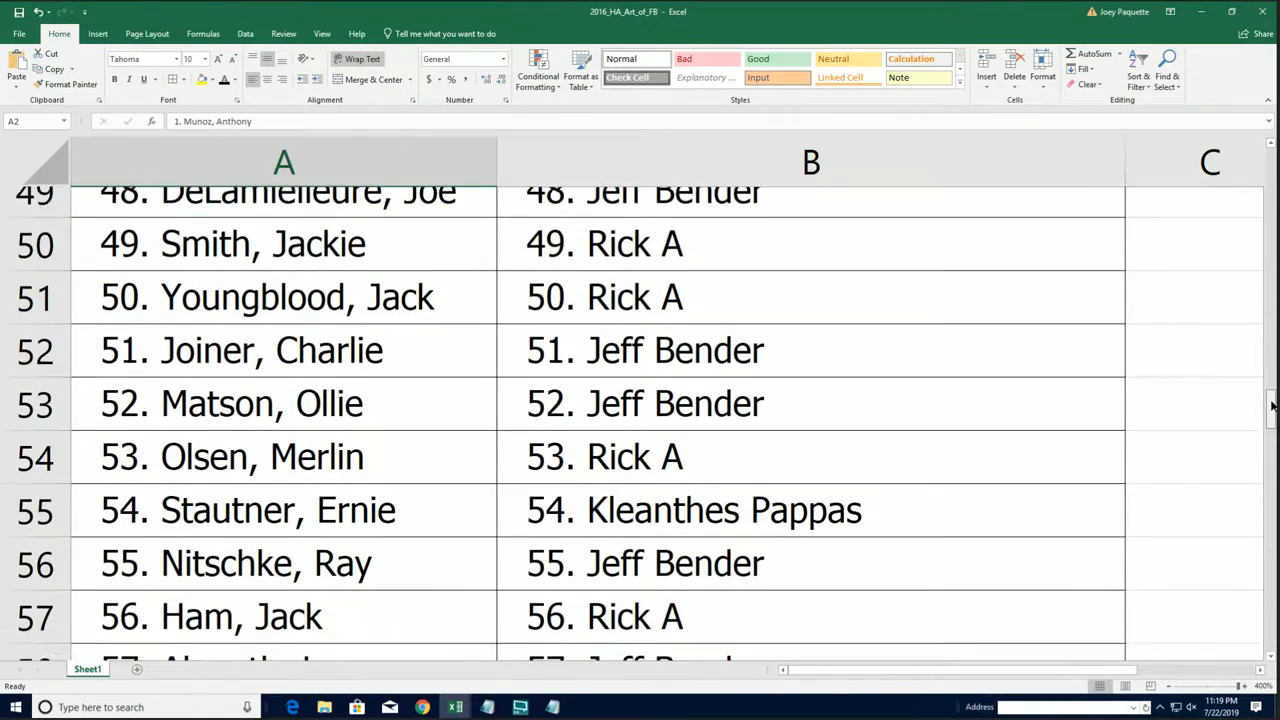
scroll(down, 3)
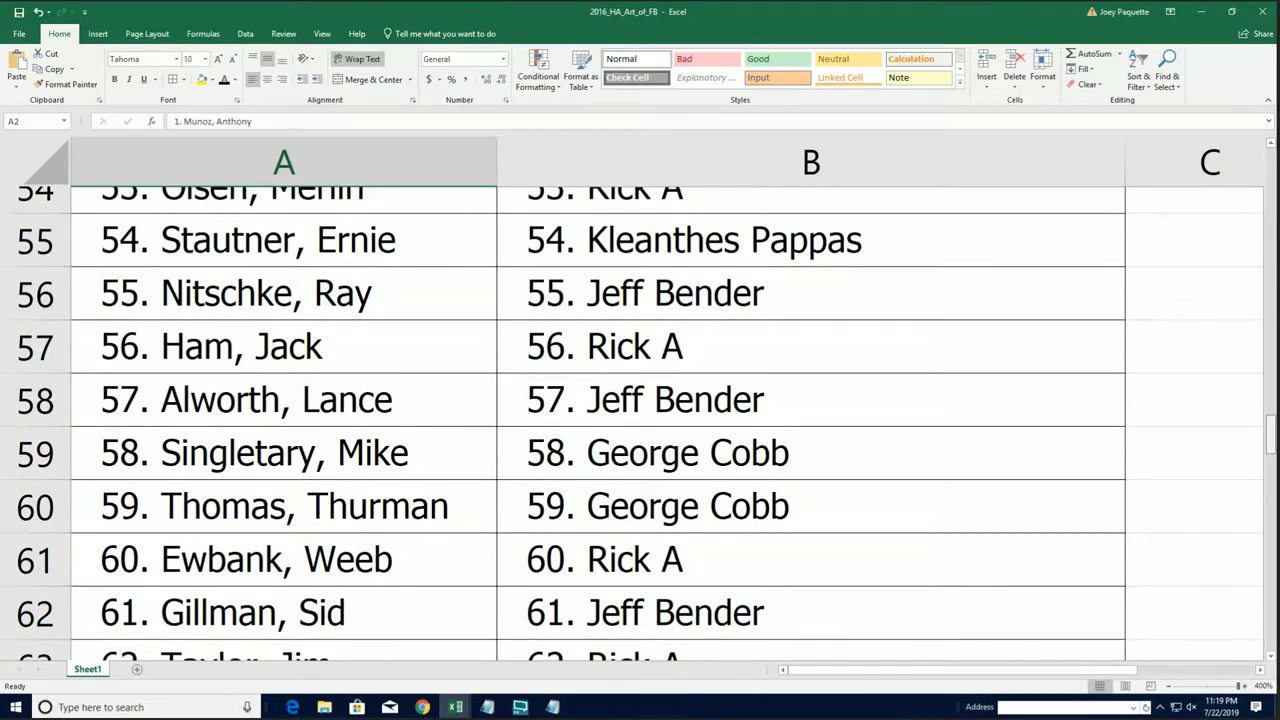
scroll(down, 3)
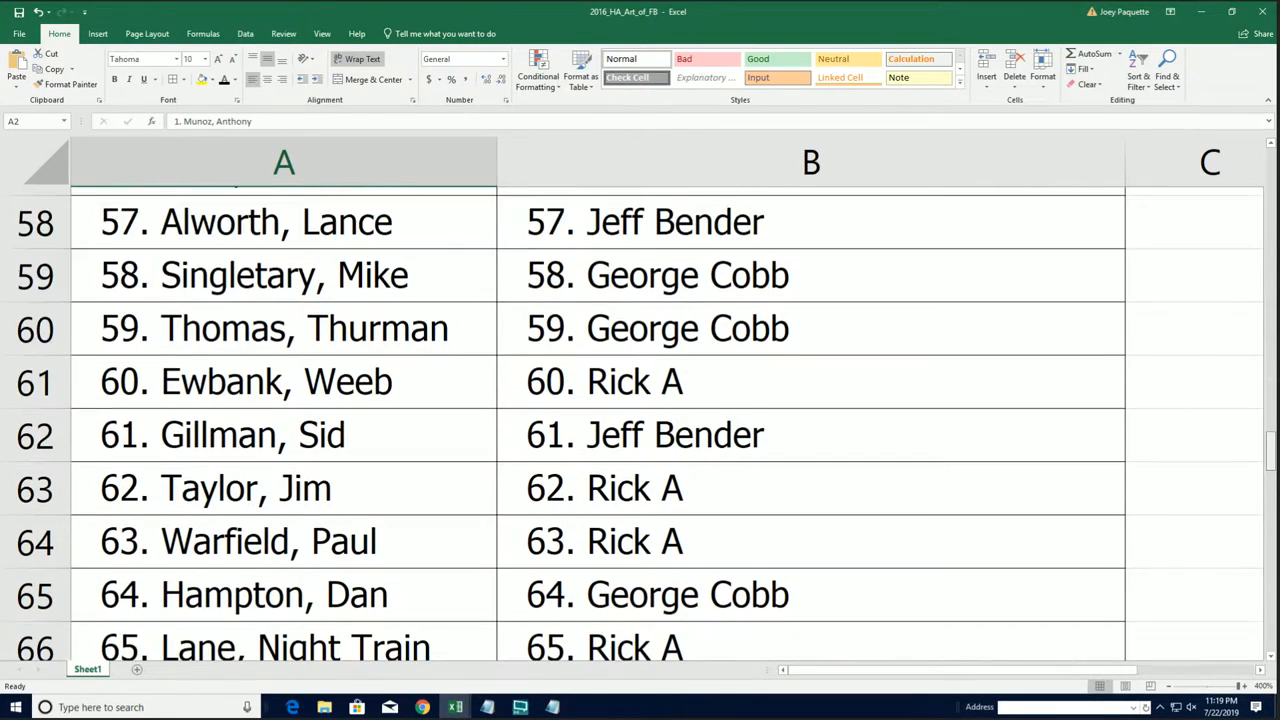
scroll(down, 3)
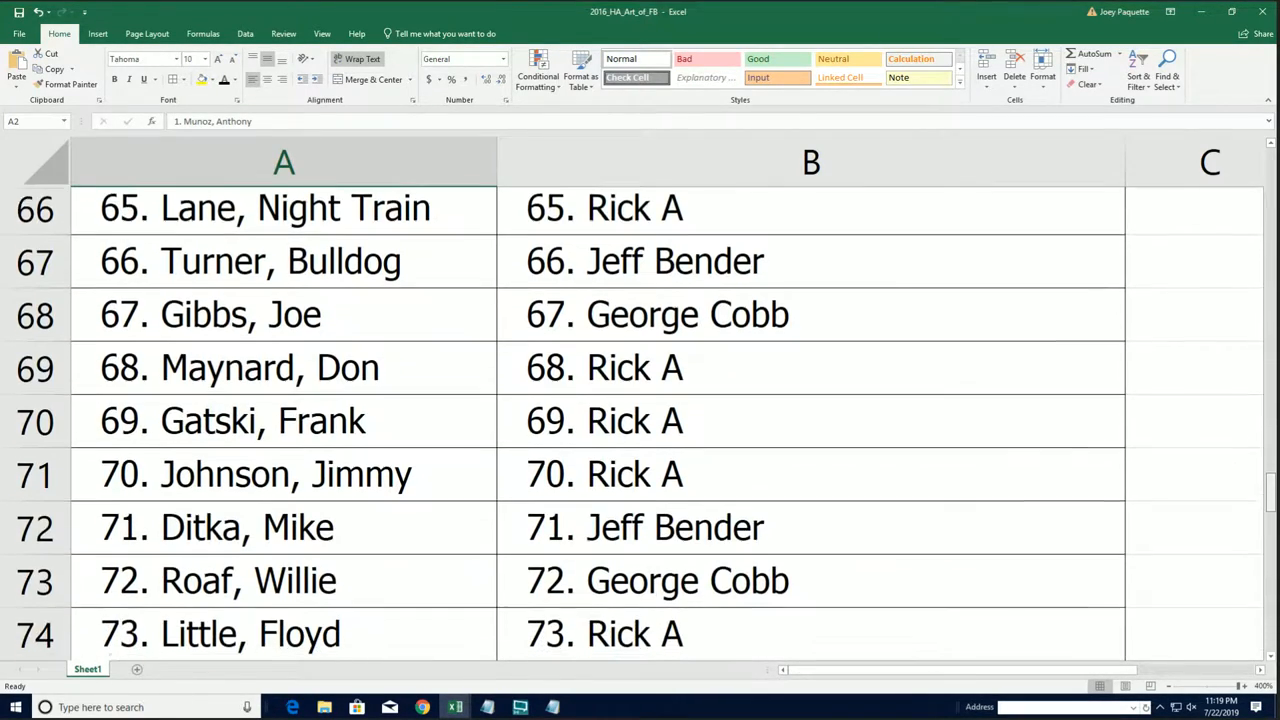
scroll(down, 3)
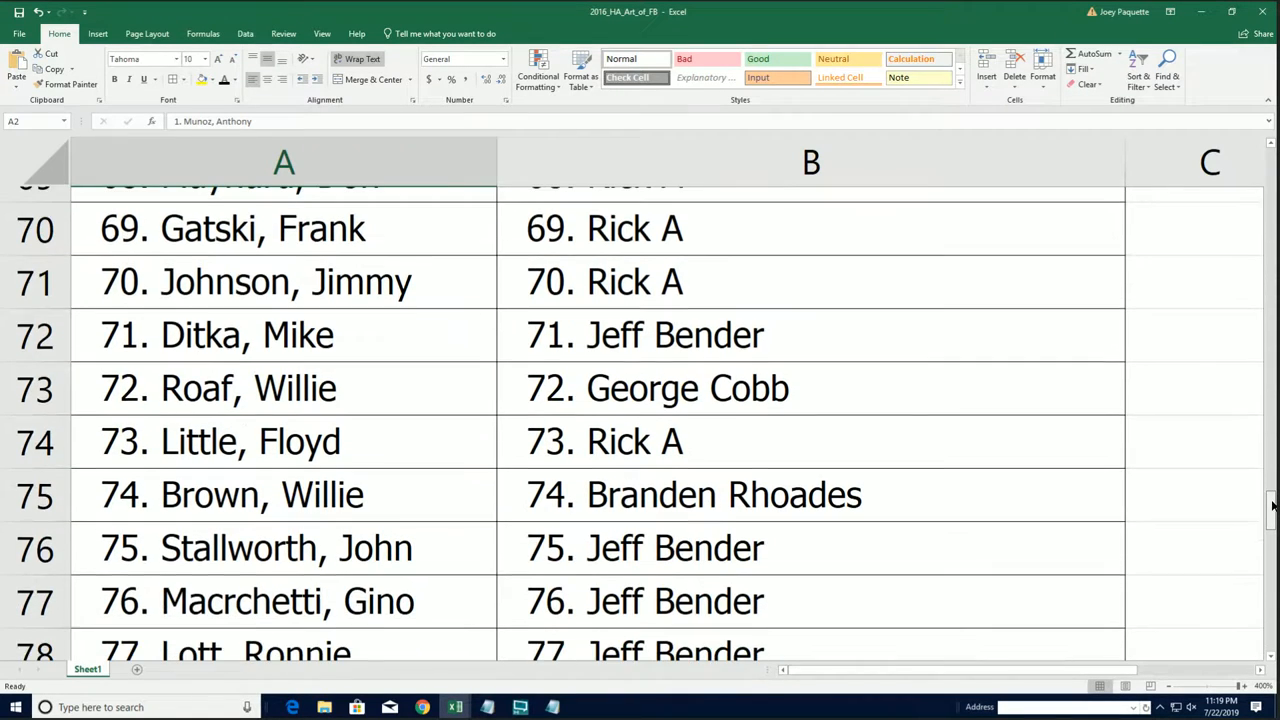
scroll(down, 3)
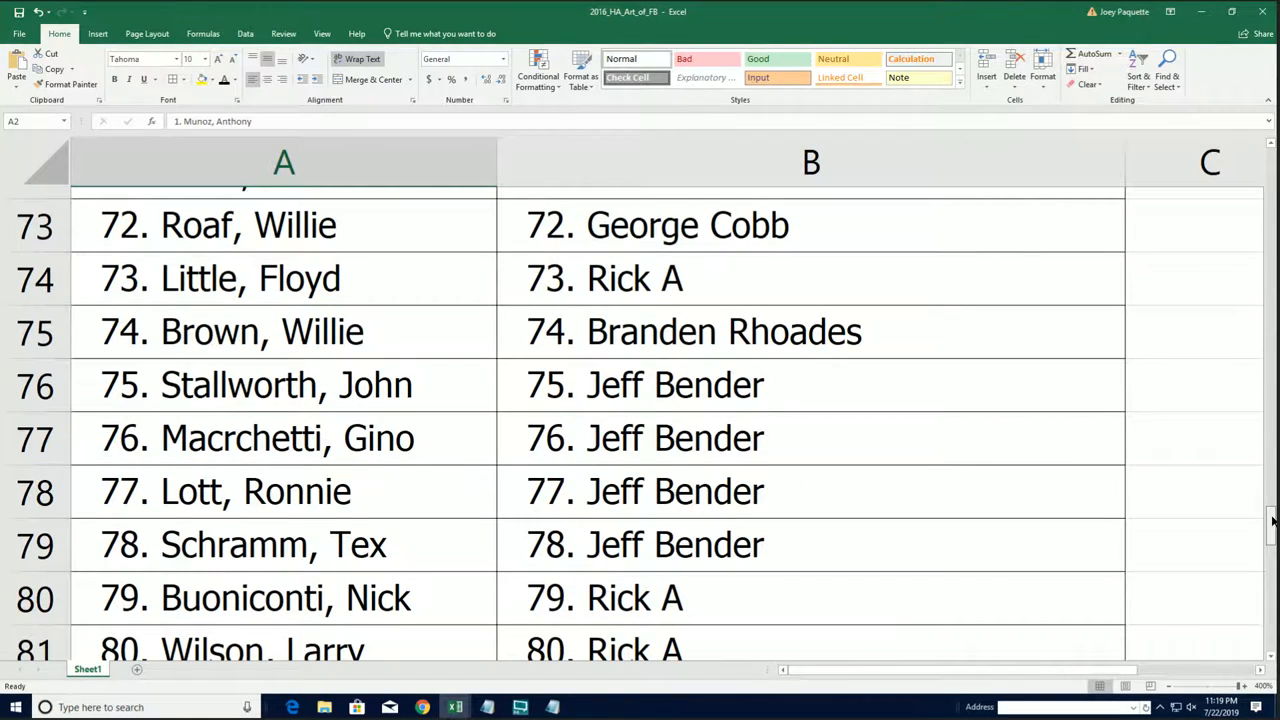
scroll(down, 3)
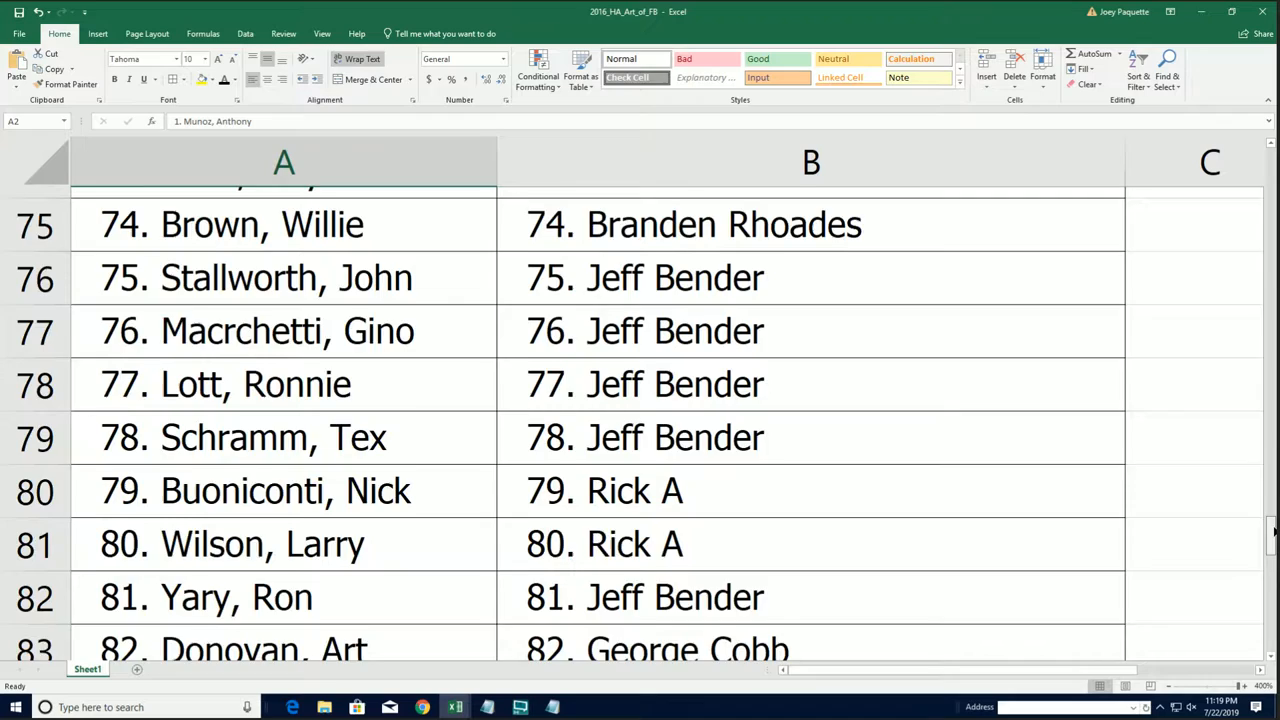
scroll(down, 3)
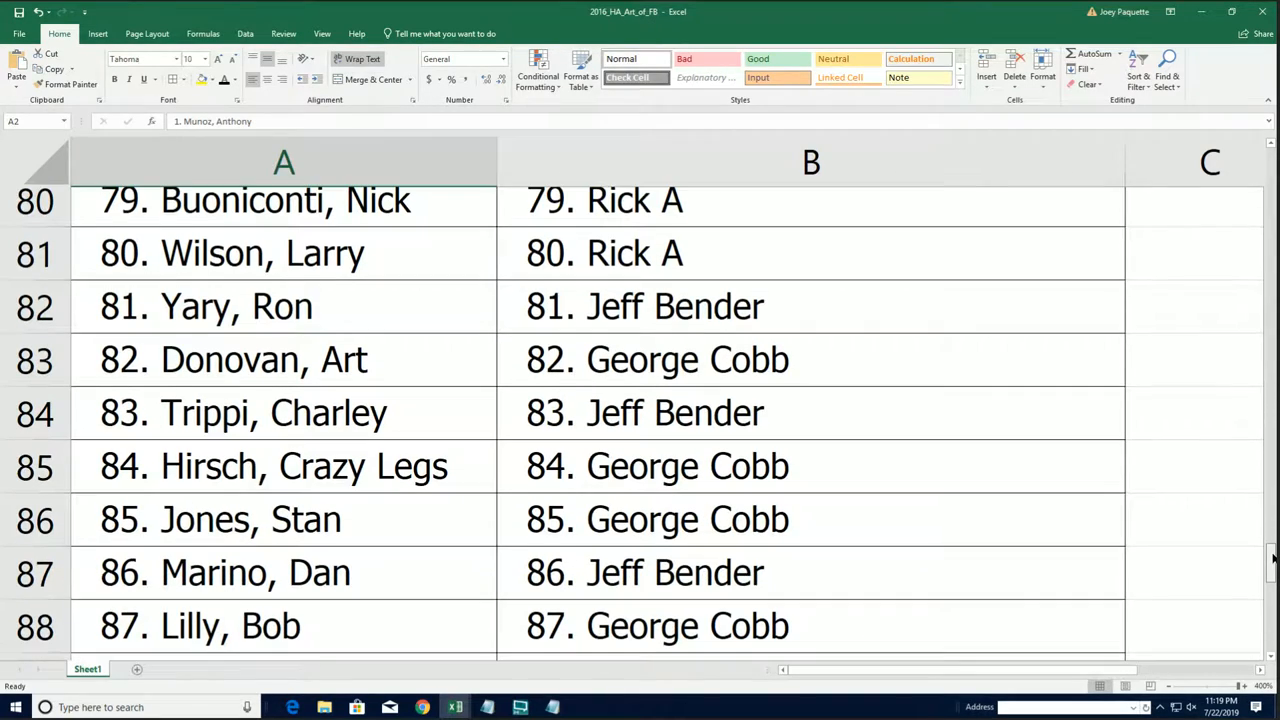
scroll(down, 3)
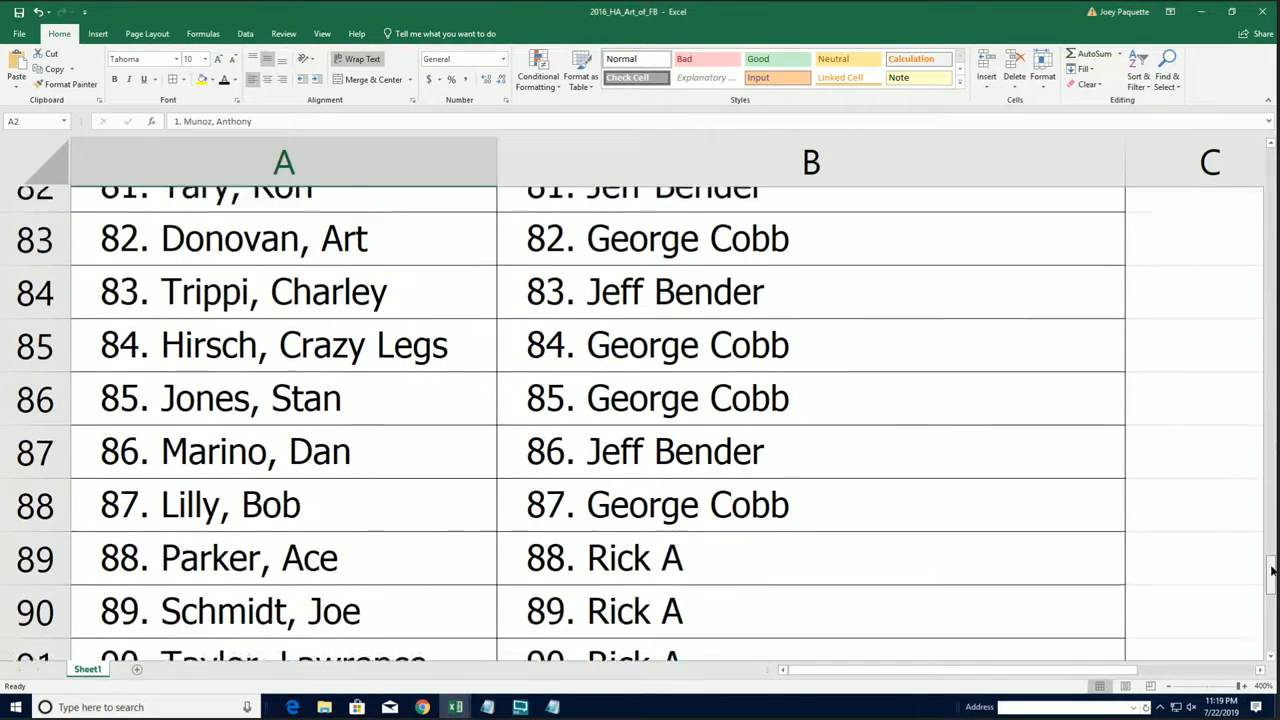
scroll(down, 3)
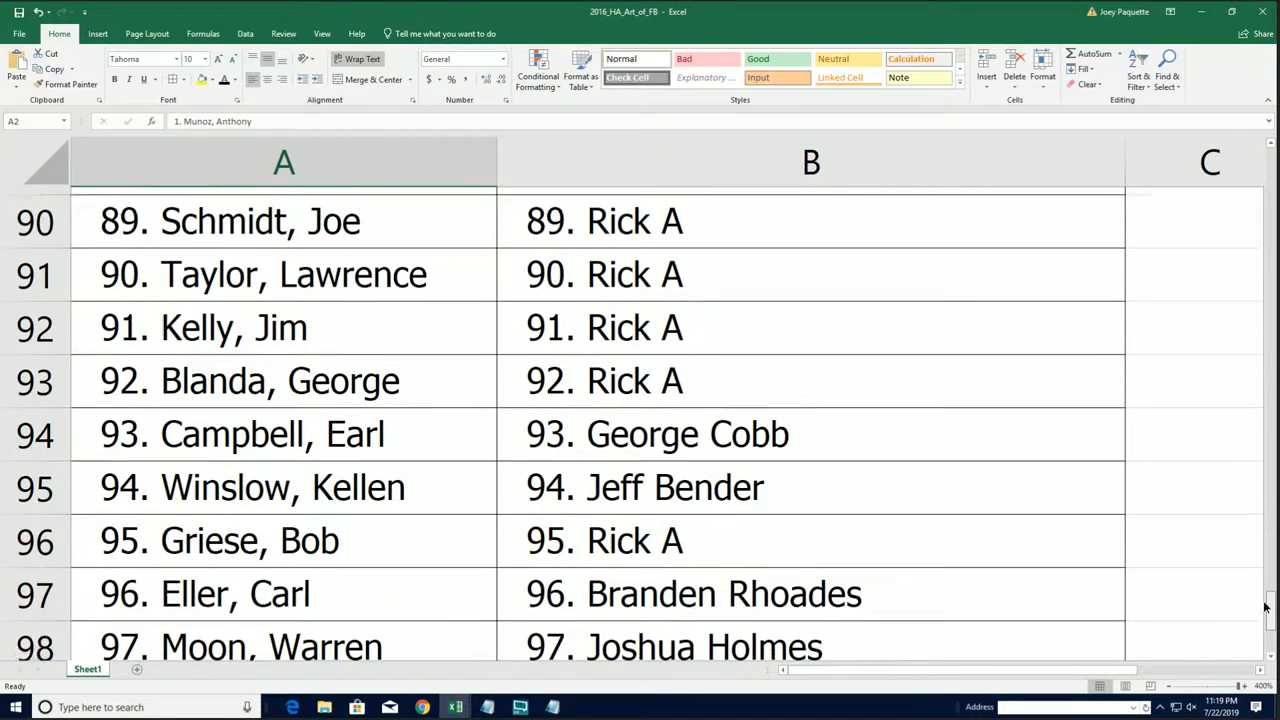
scroll(down, 3)
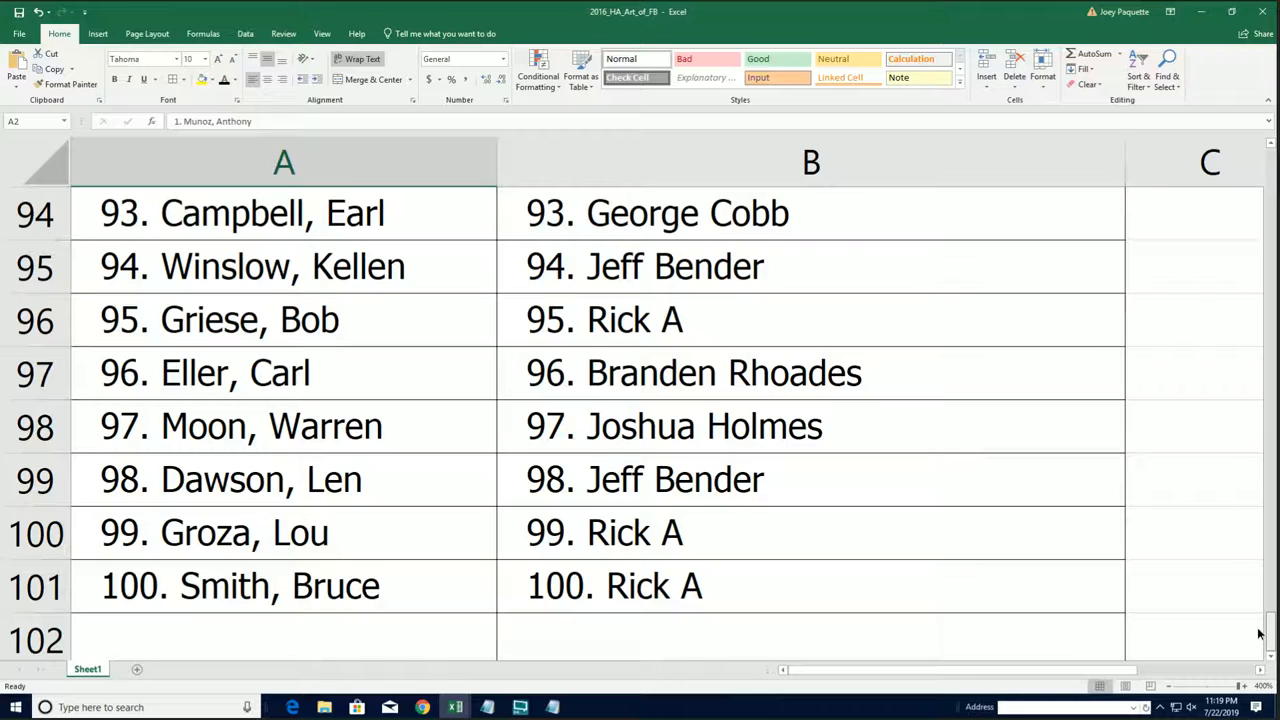
scroll(up, 3)
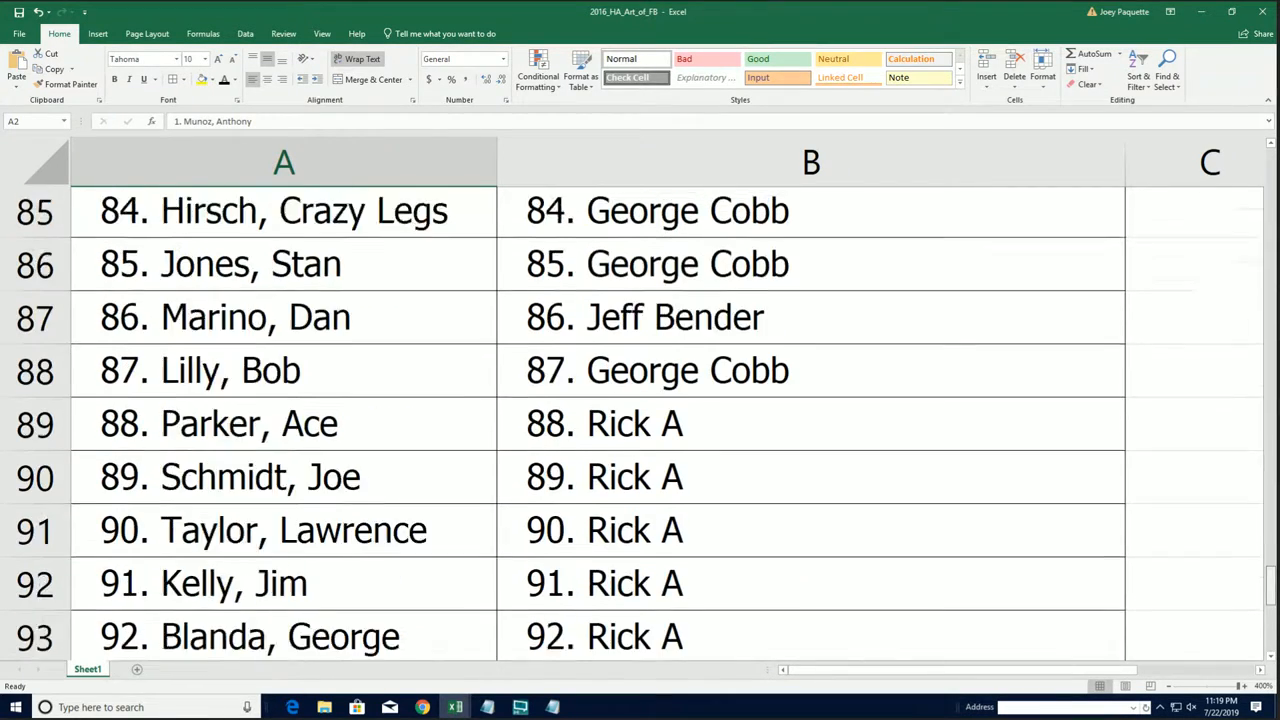
scroll(up, 3)
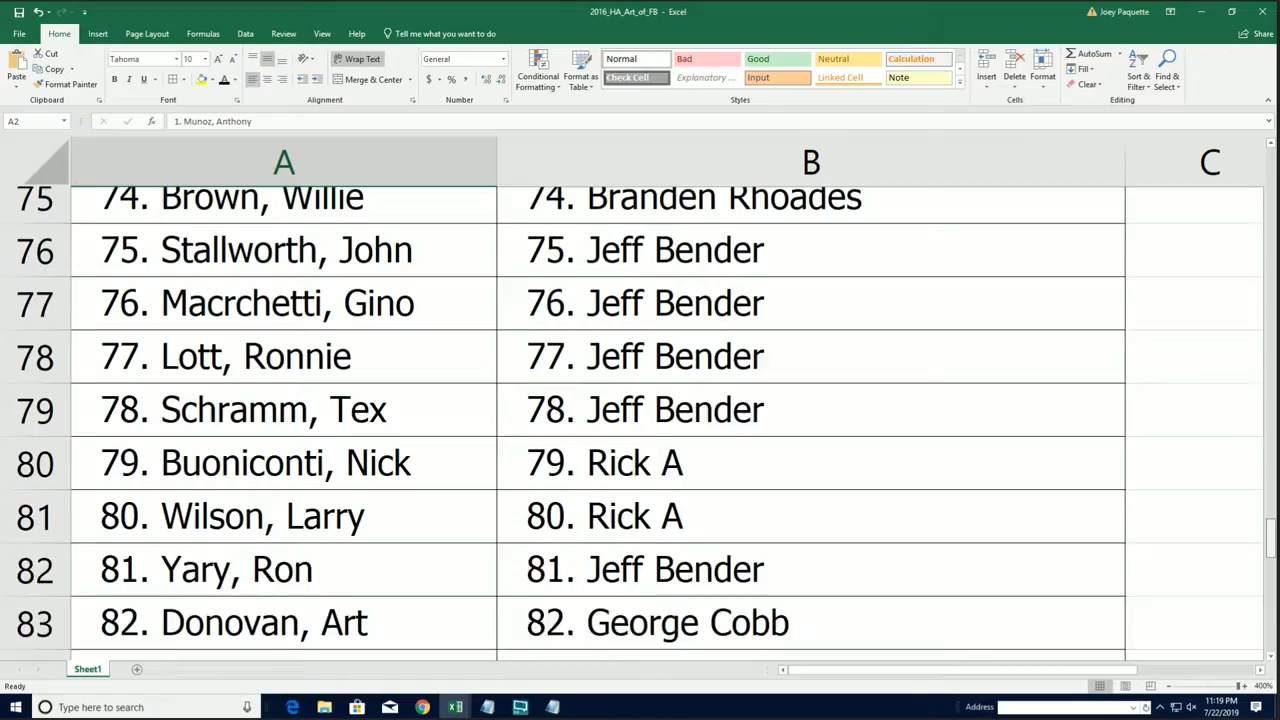
scroll(up, 3)
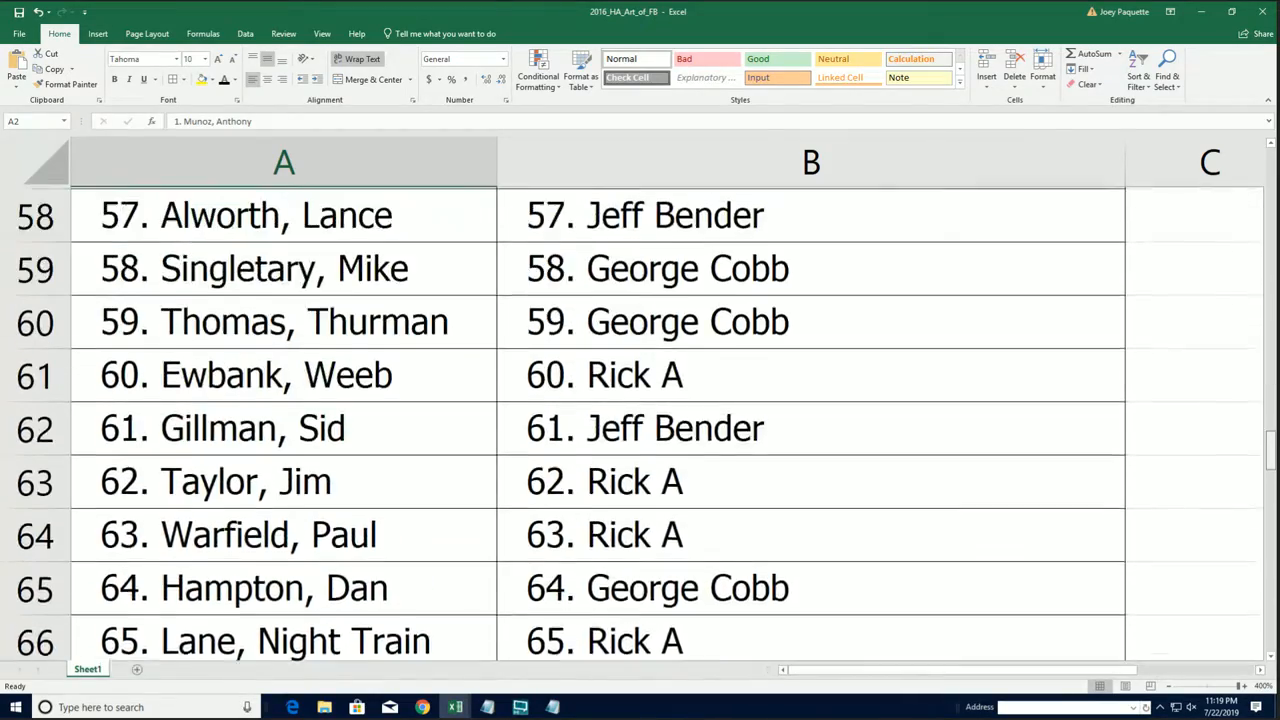
scroll(up, 3)
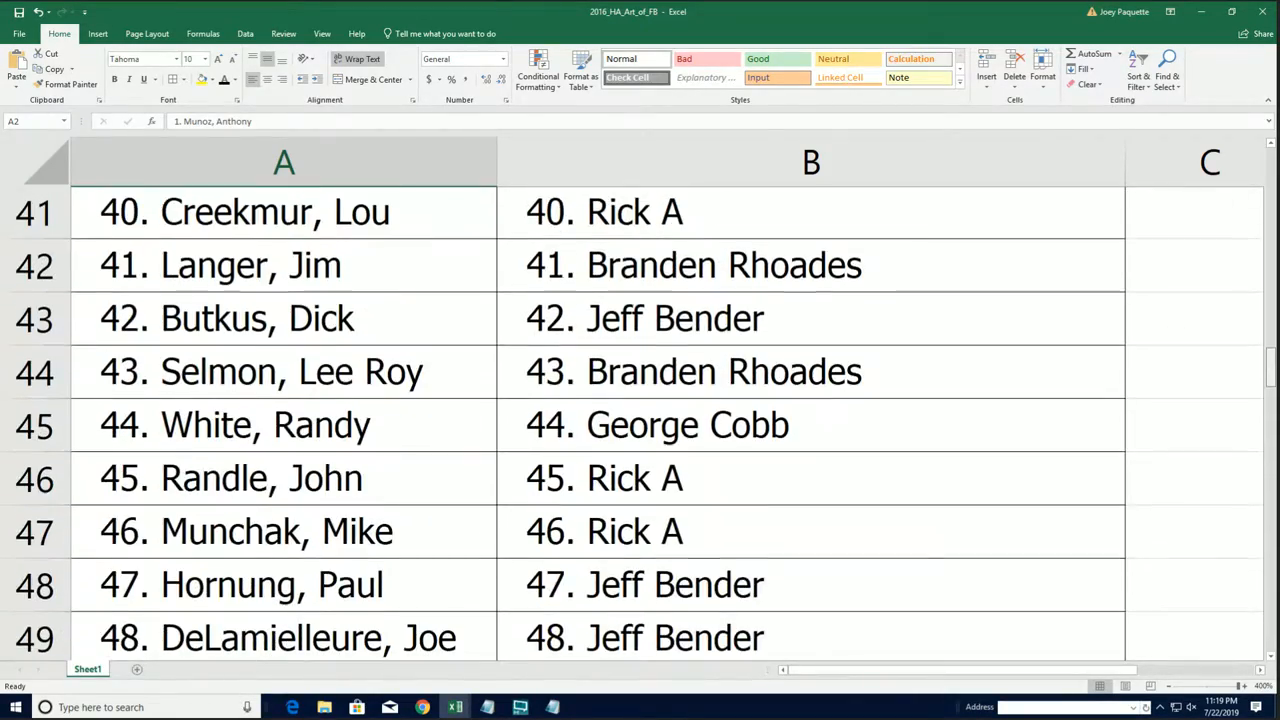
scroll(up, 3)
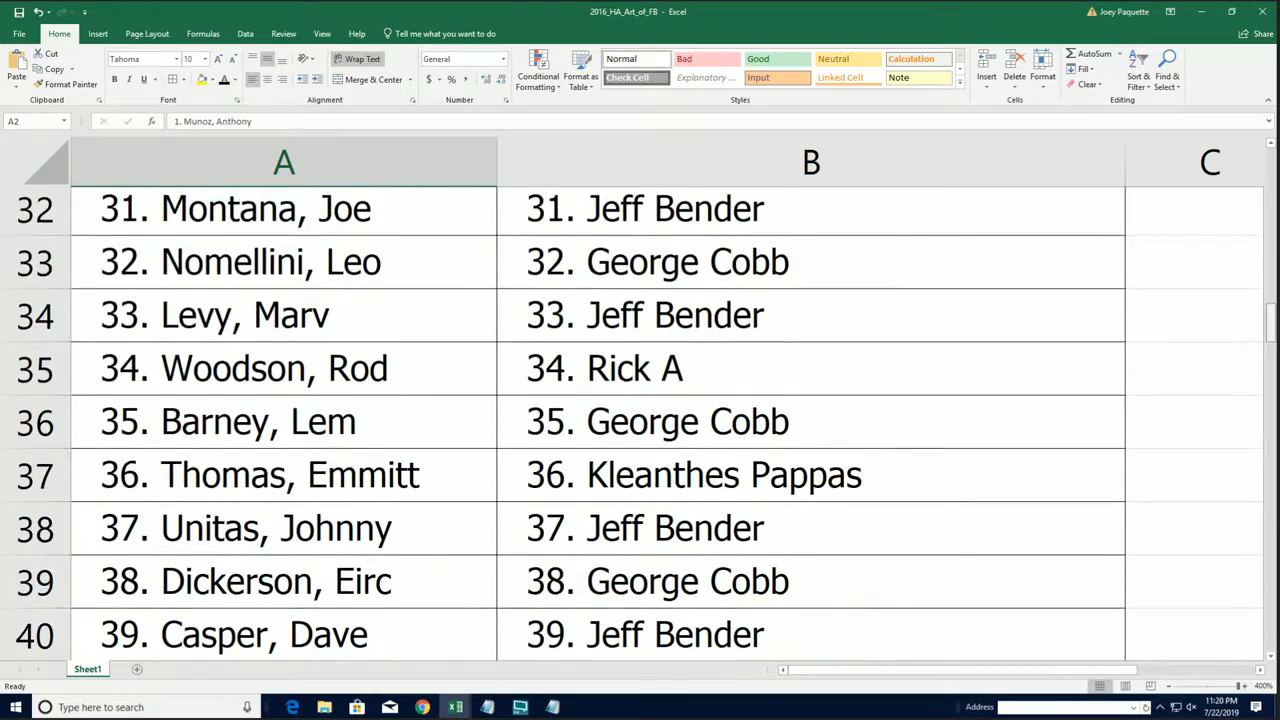
scroll(up, 3)
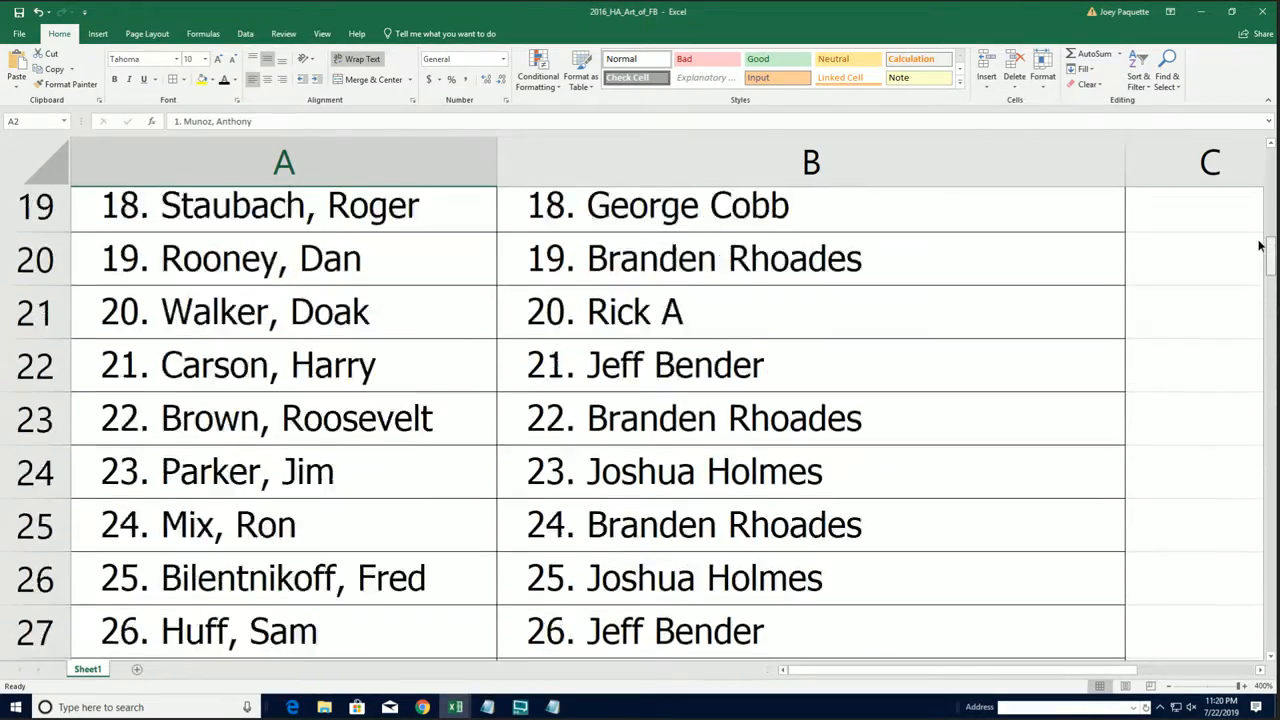
scroll(up, 3)
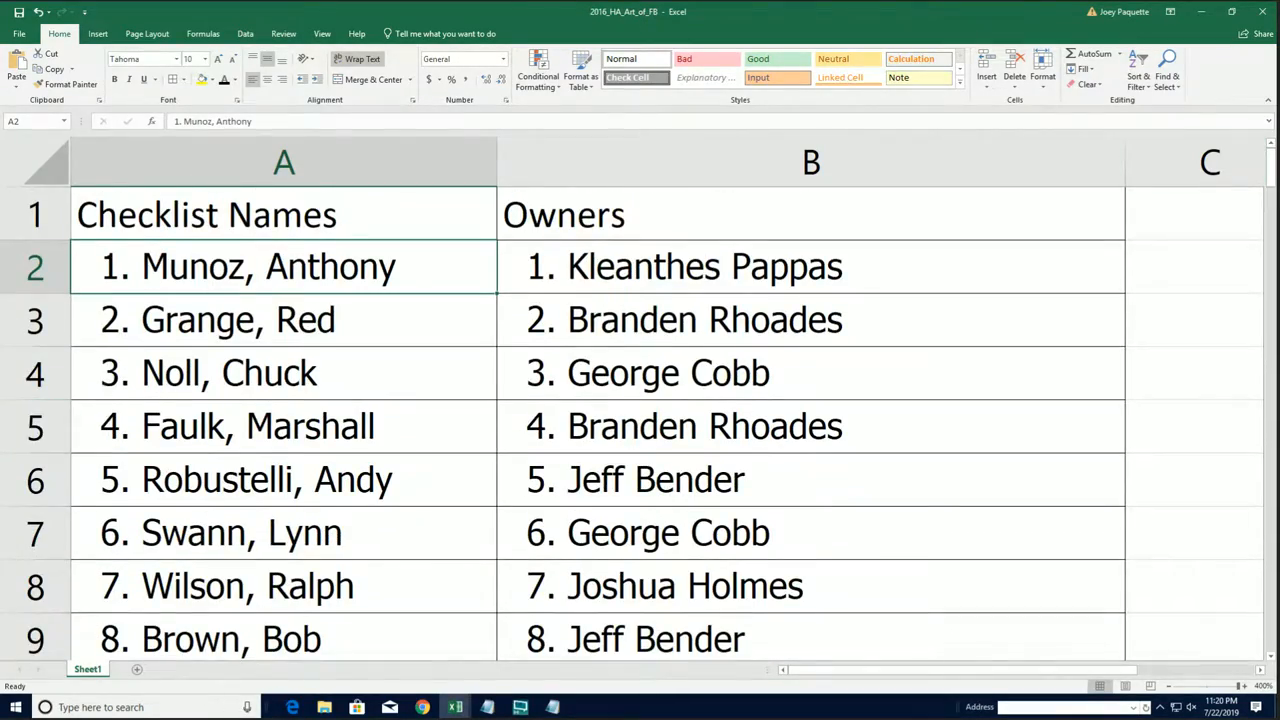